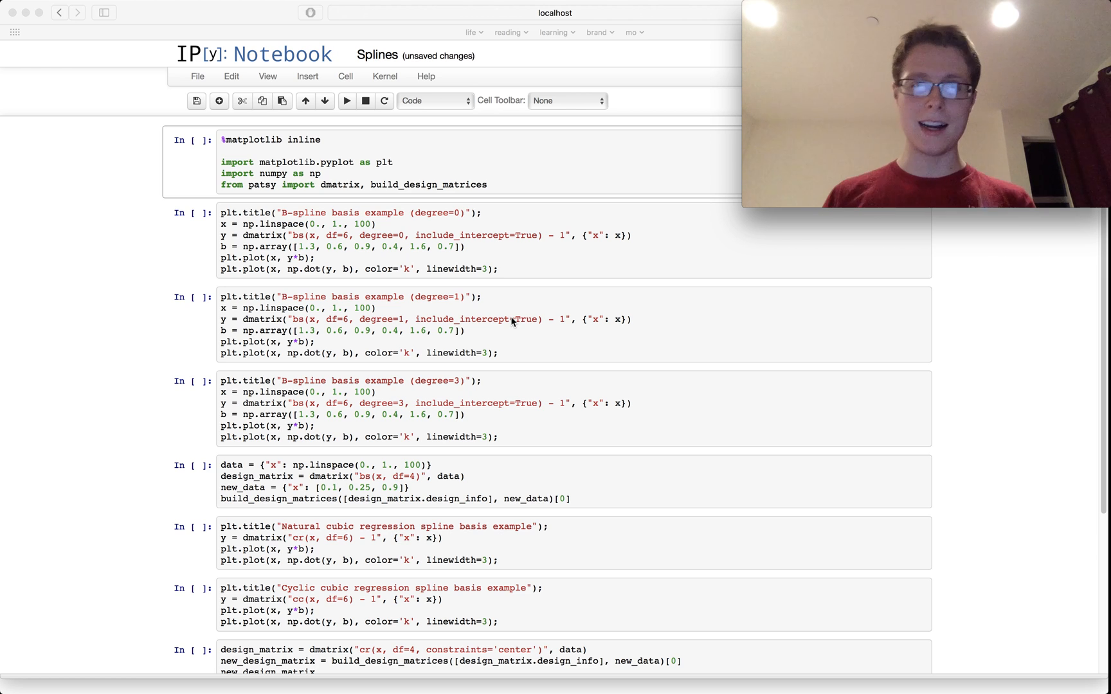
- Run the %matplotlib inline cell importing pyplot, numpy and patsy
{"action": "left_click", "coordinate": [431, 173]}
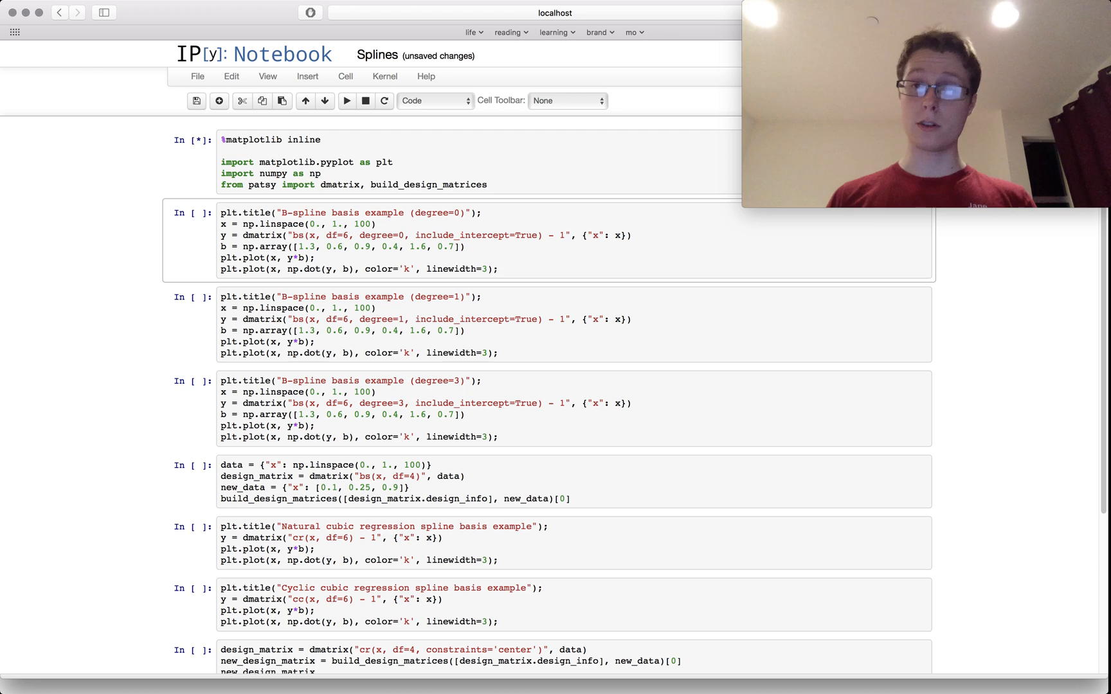
{"action": "left_click", "coordinate": [346, 100]}
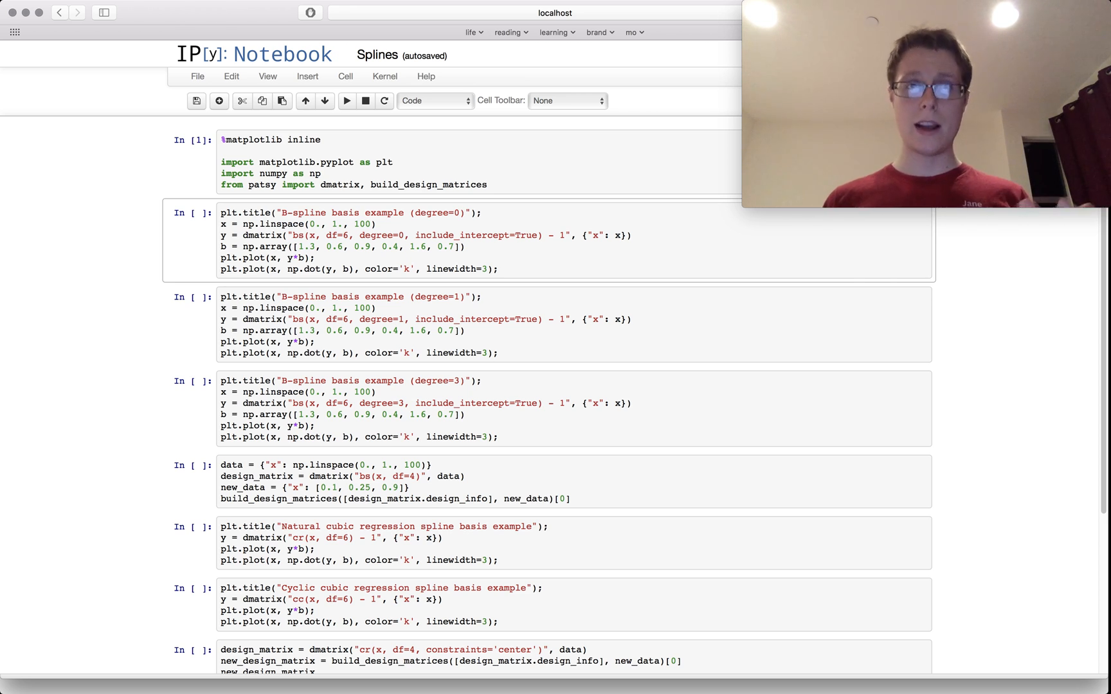
- Run the degree=0 B-spline cell to draw its step-function basis plot
{"action": "left_click", "coordinate": [525, 269]}
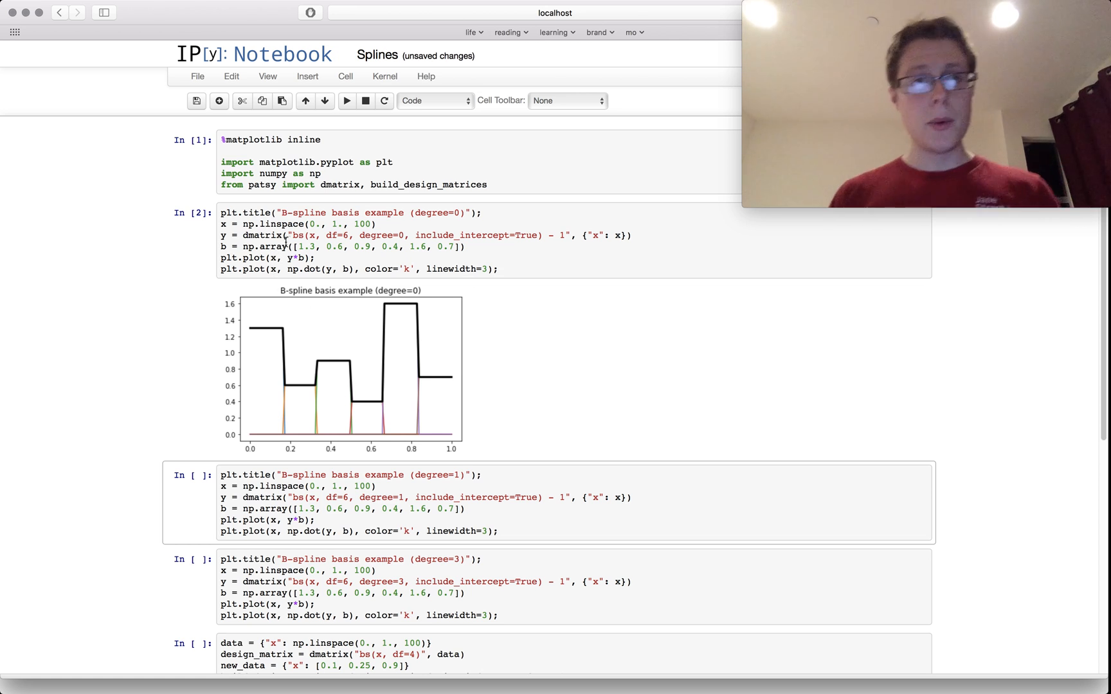
{"action": "left_click", "coordinate": [298, 236]}
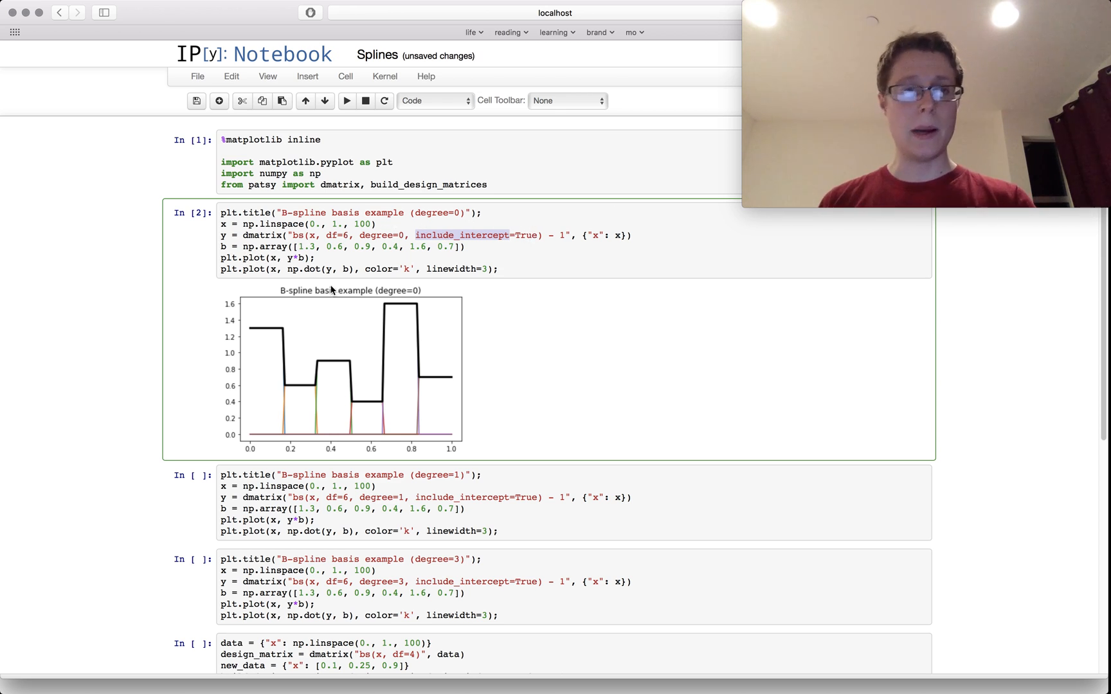
{"action": "mouse_move", "coordinate": [238, 298]}
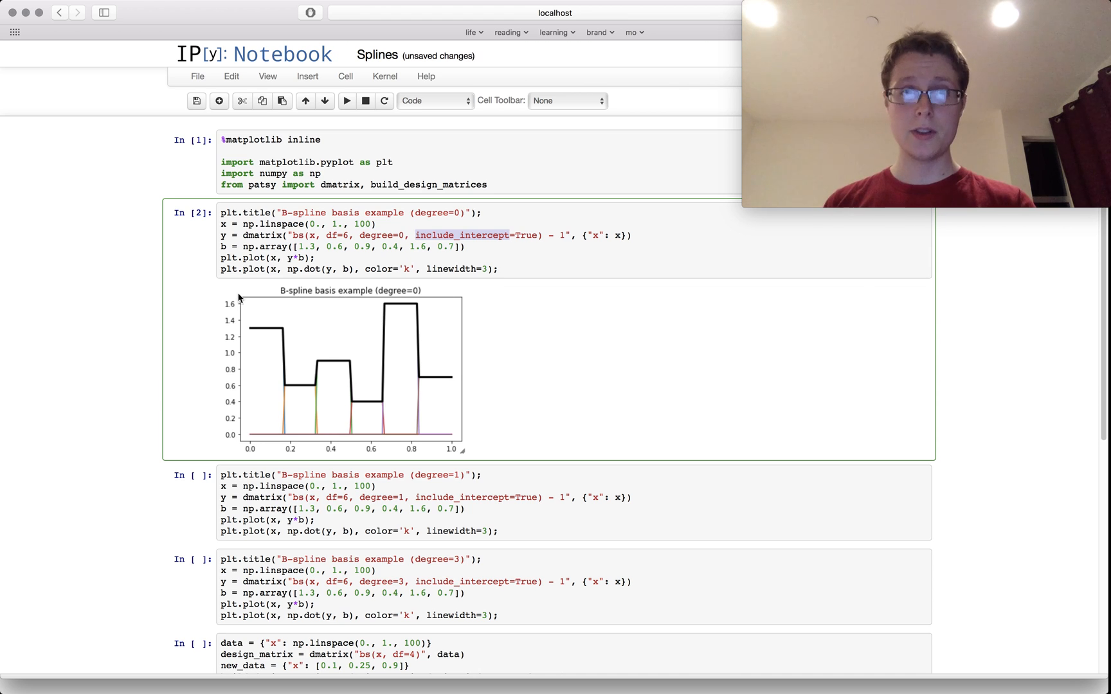
{"action": "mouse_move", "coordinate": [426, 361]}
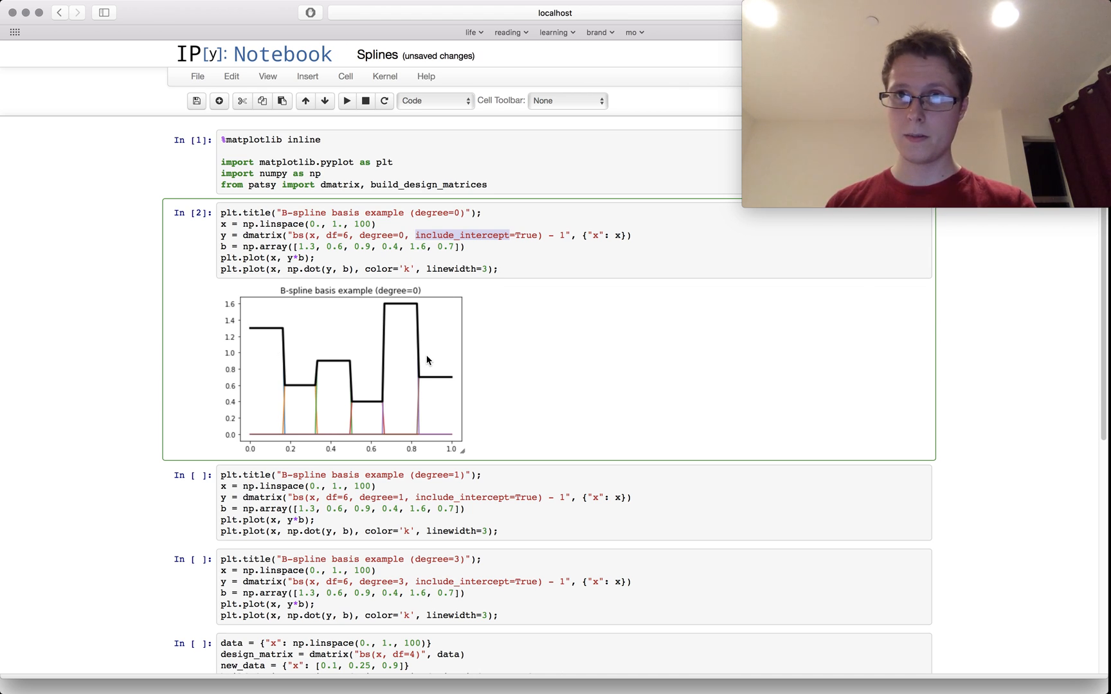
{"action": "mouse_move", "coordinate": [456, 418]}
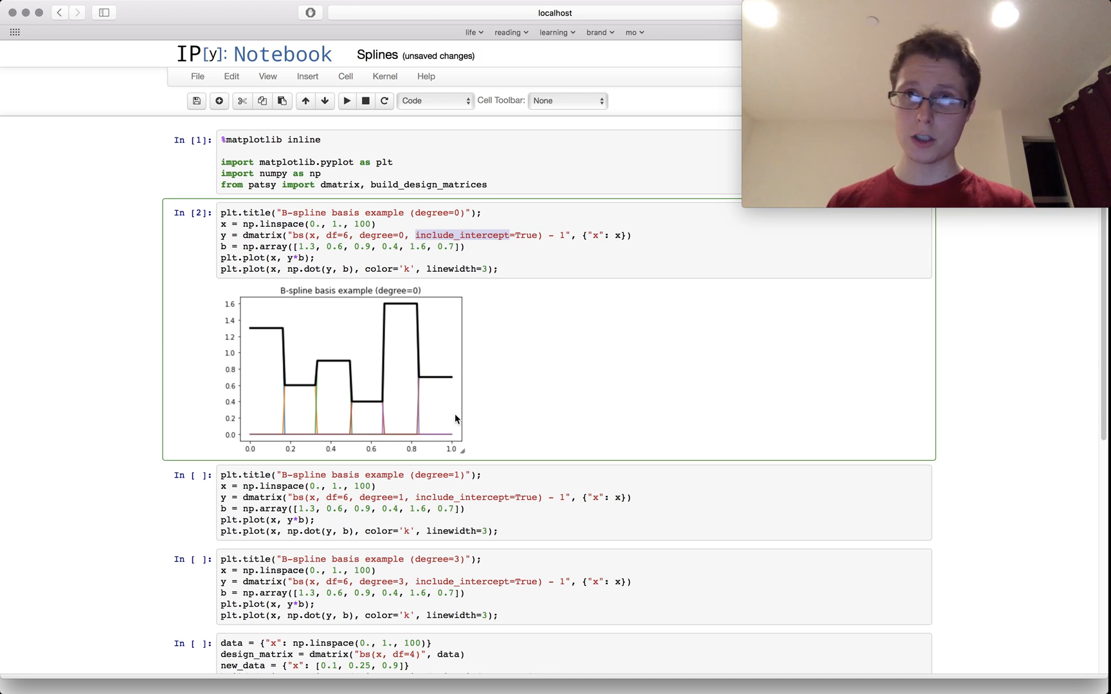
{"action": "mouse_move", "coordinate": [260, 358]}
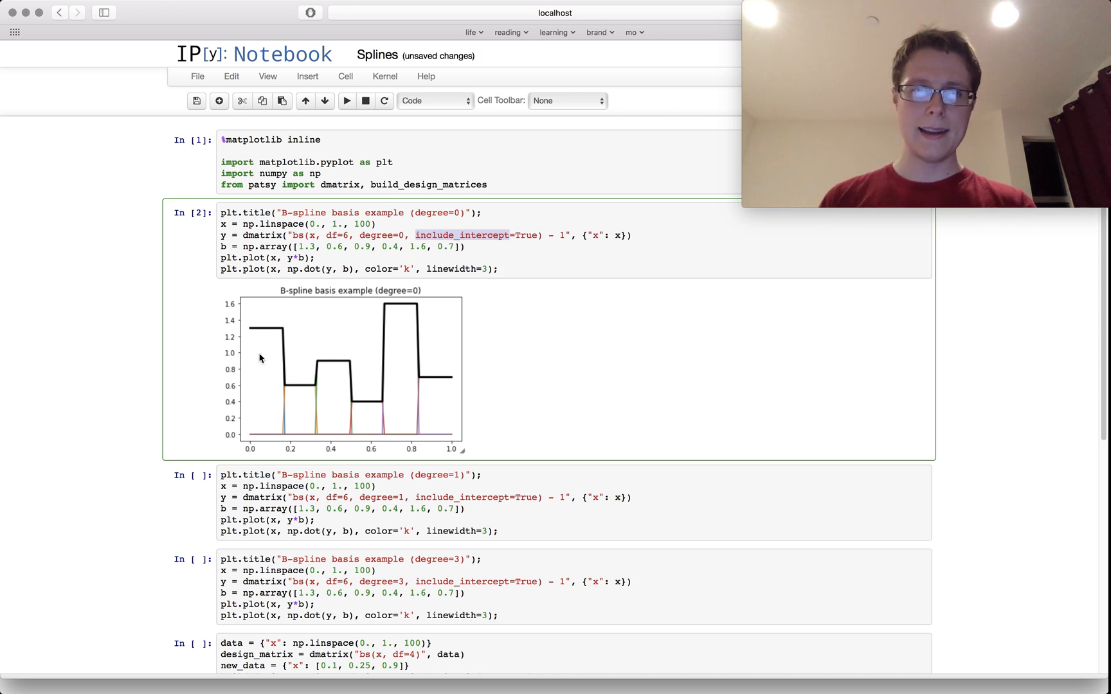
{"action": "mouse_move", "coordinate": [319, 384]}
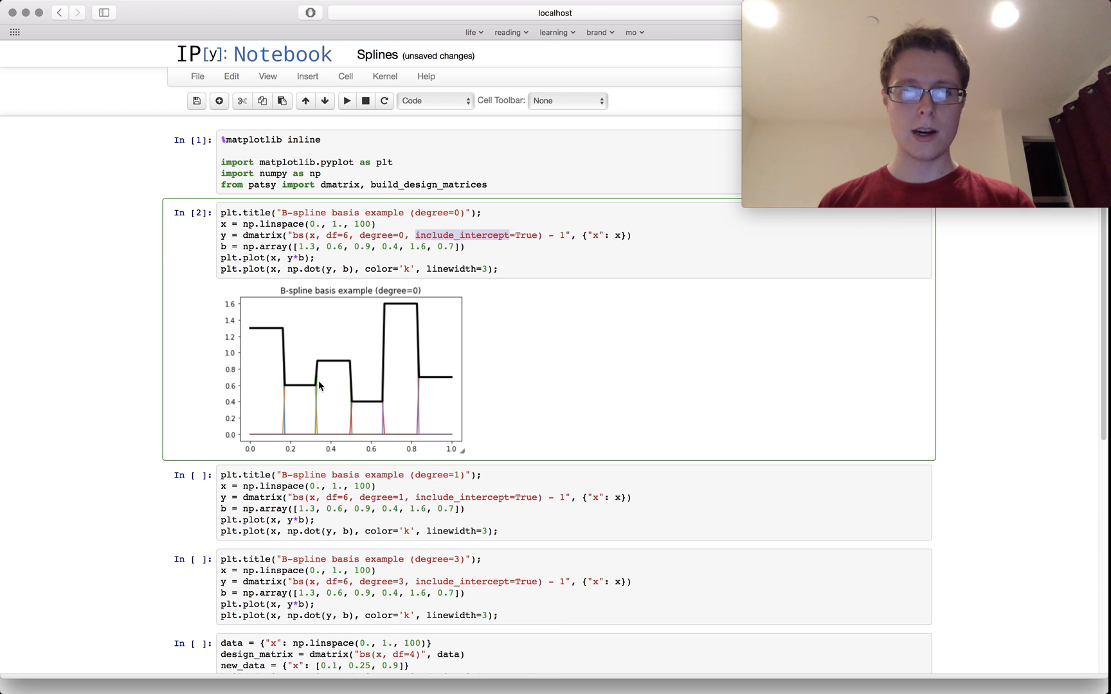
{"action": "mouse_move", "coordinate": [381, 415]}
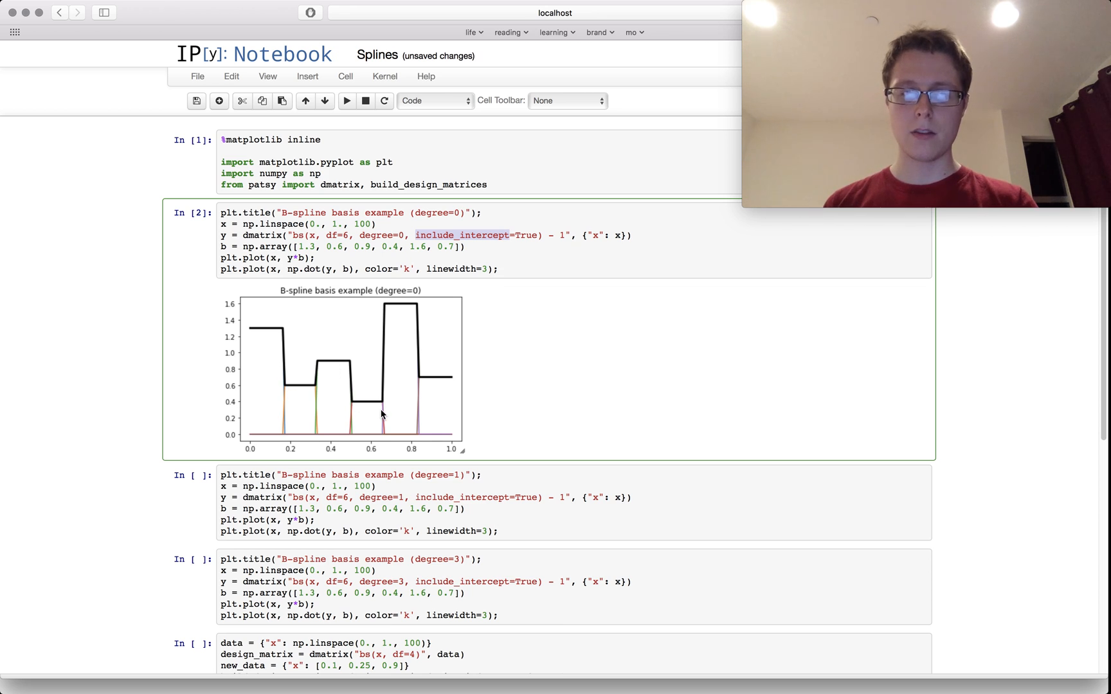
{"action": "mouse_move", "coordinate": [438, 382]}
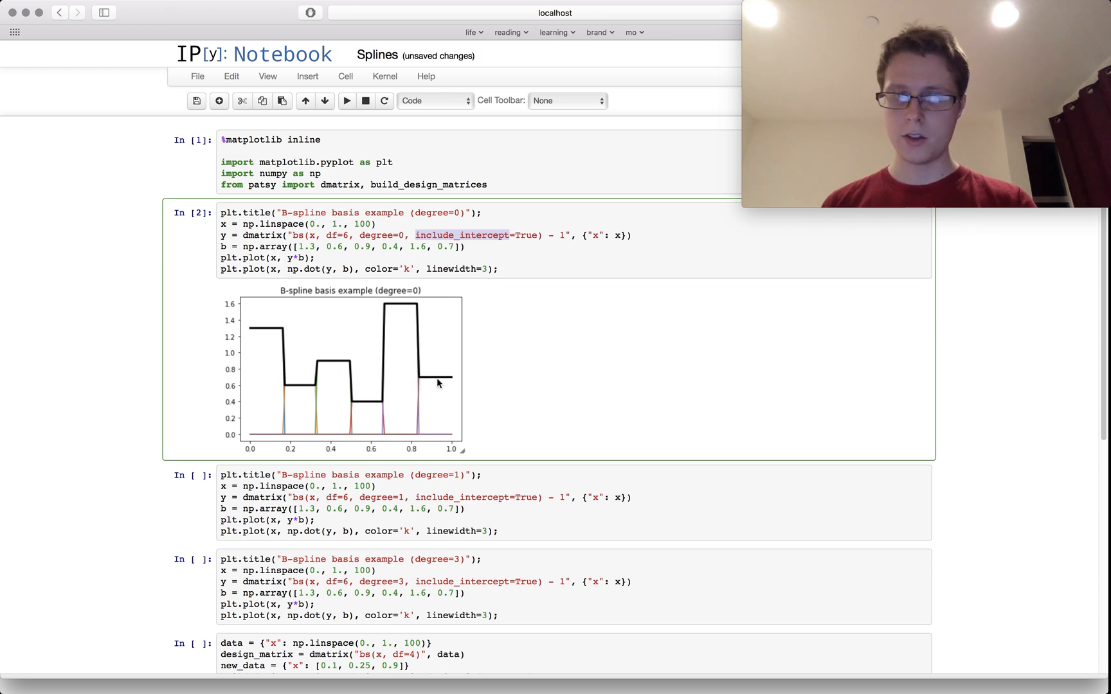
{"action": "mouse_move", "coordinate": [451, 383]}
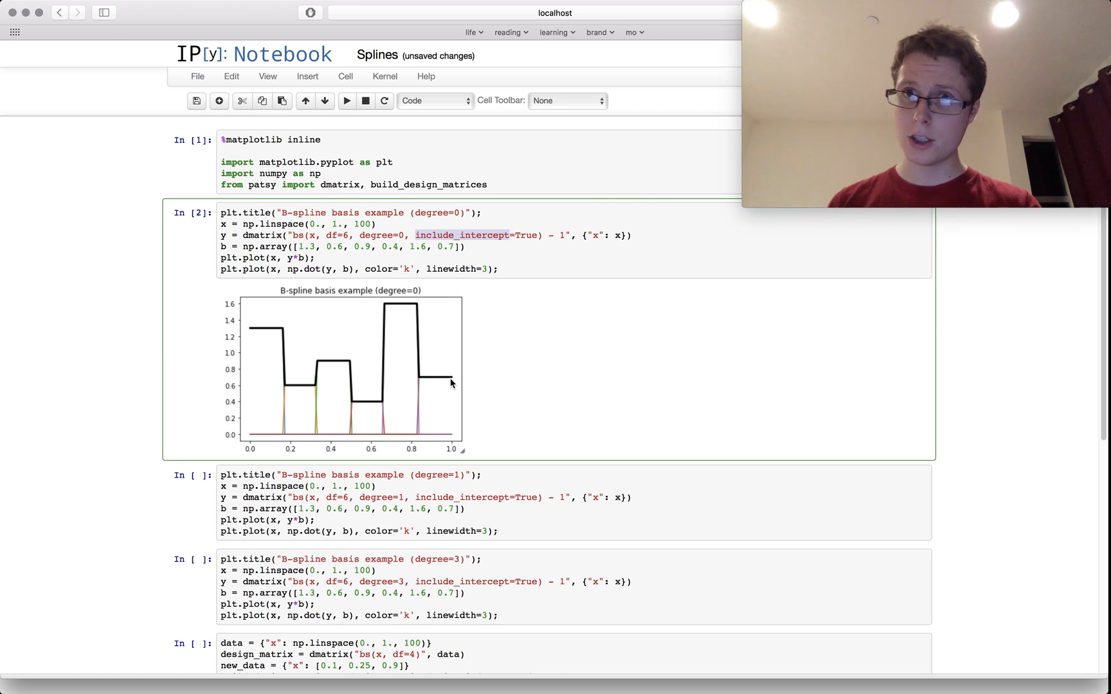
{"action": "mouse_move", "coordinate": [436, 351]}
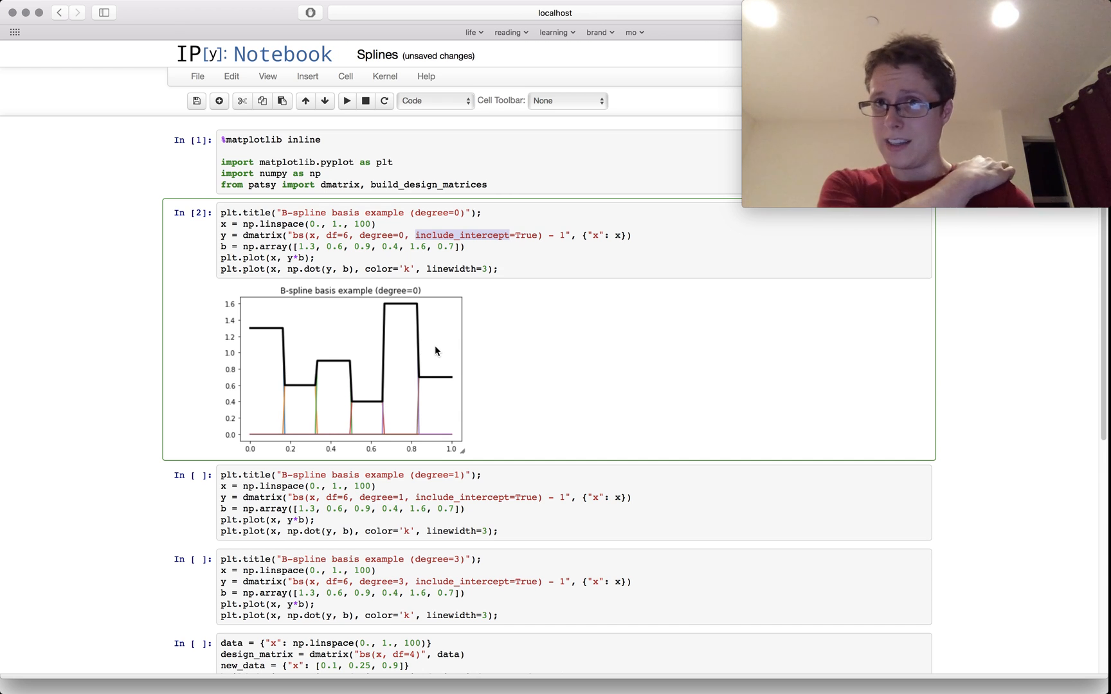
{"action": "mouse_move", "coordinate": [255, 355]}
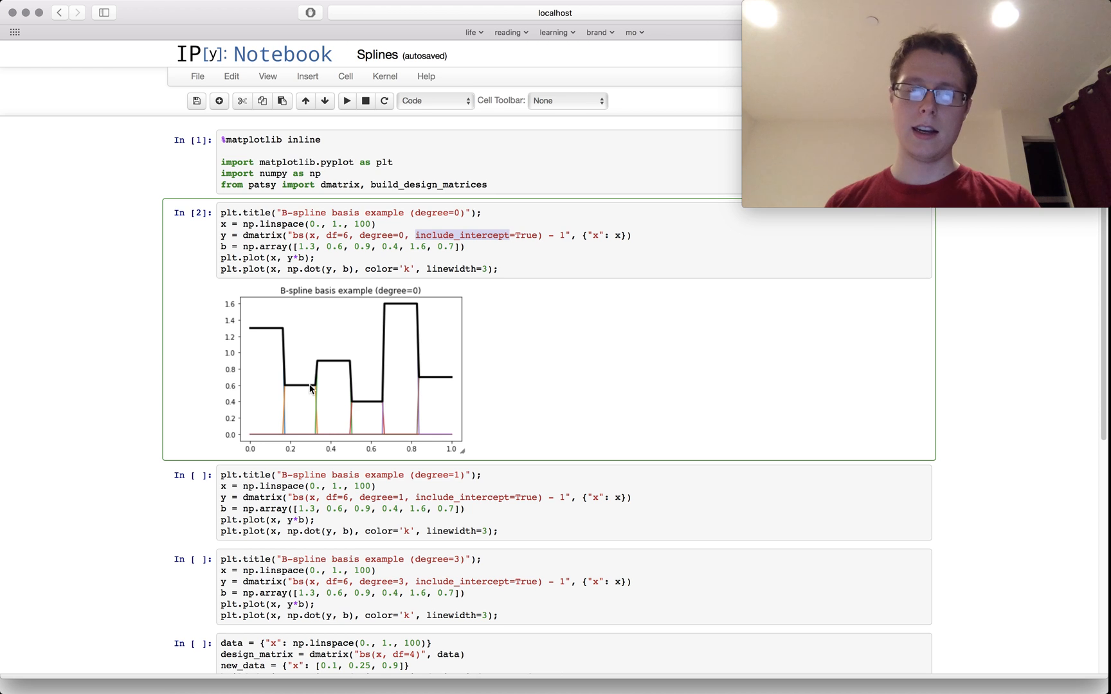
{"action": "mouse_move", "coordinate": [347, 358]}
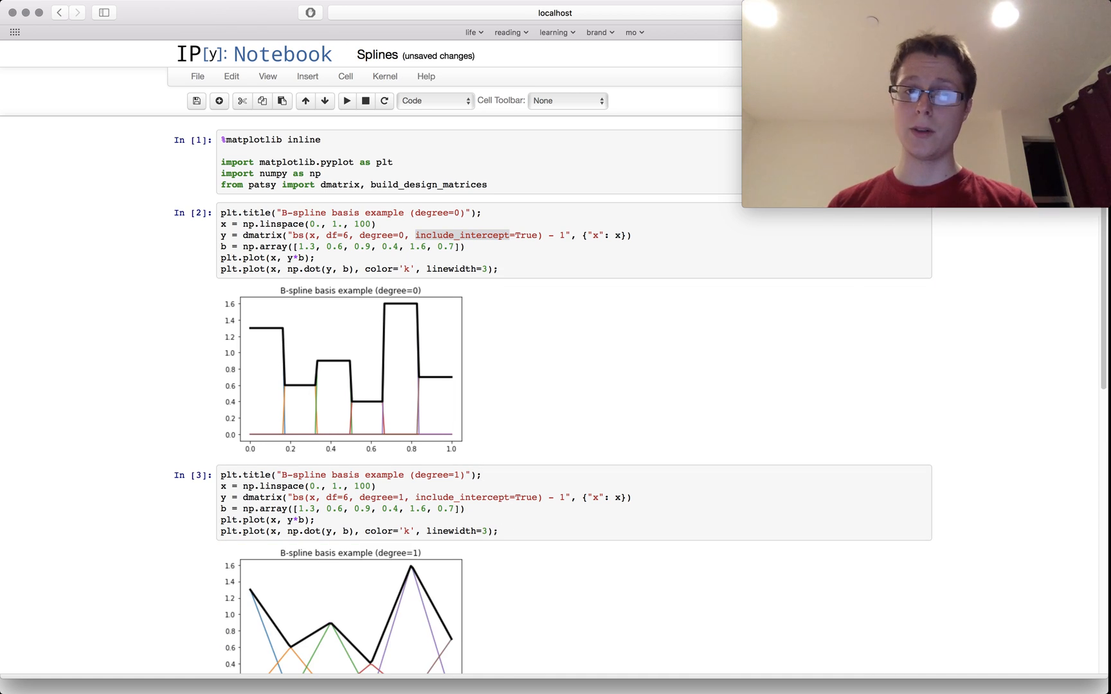
{"action": "scroll", "scroll_direction": "down", "scroll_amount": 3}
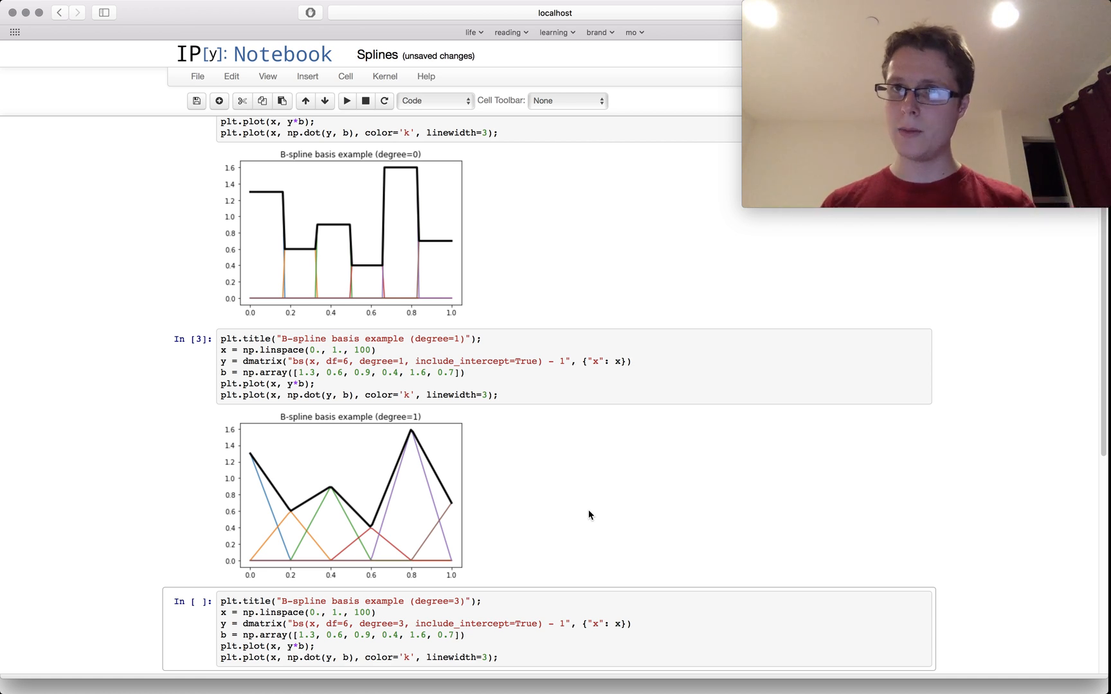
{"action": "scroll", "scroll_direction": "down", "scroll_amount": 3}
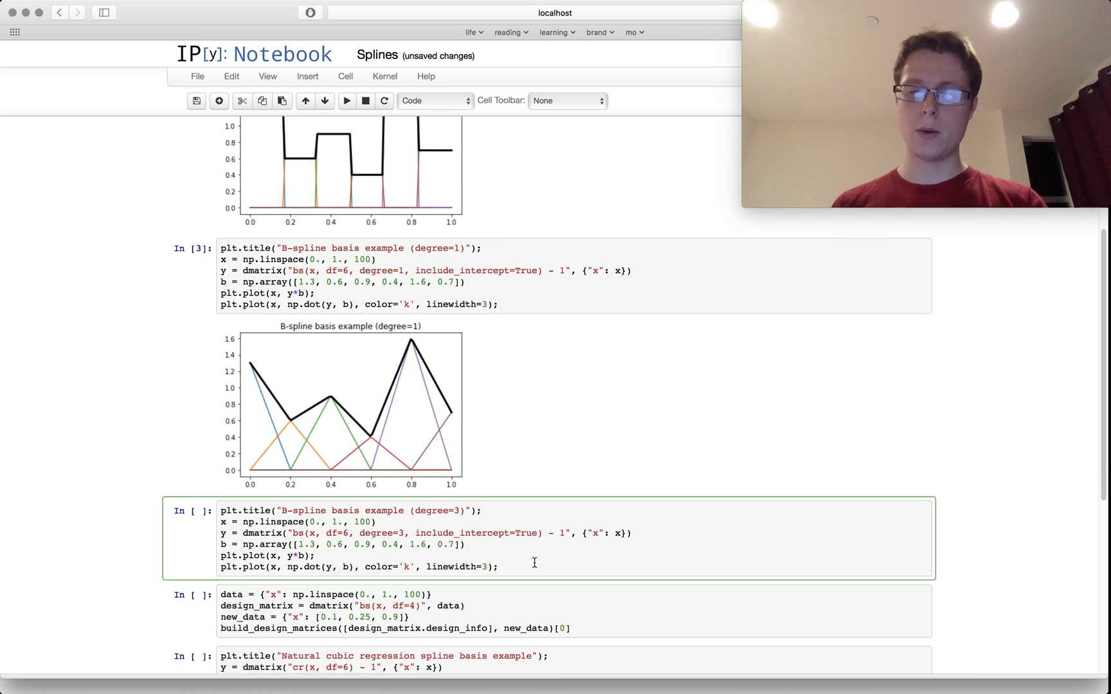
- Run the degree=3 B-spline cell to show the smooth cubic basis plot
{"action": "left_click", "coordinate": [346, 100]}
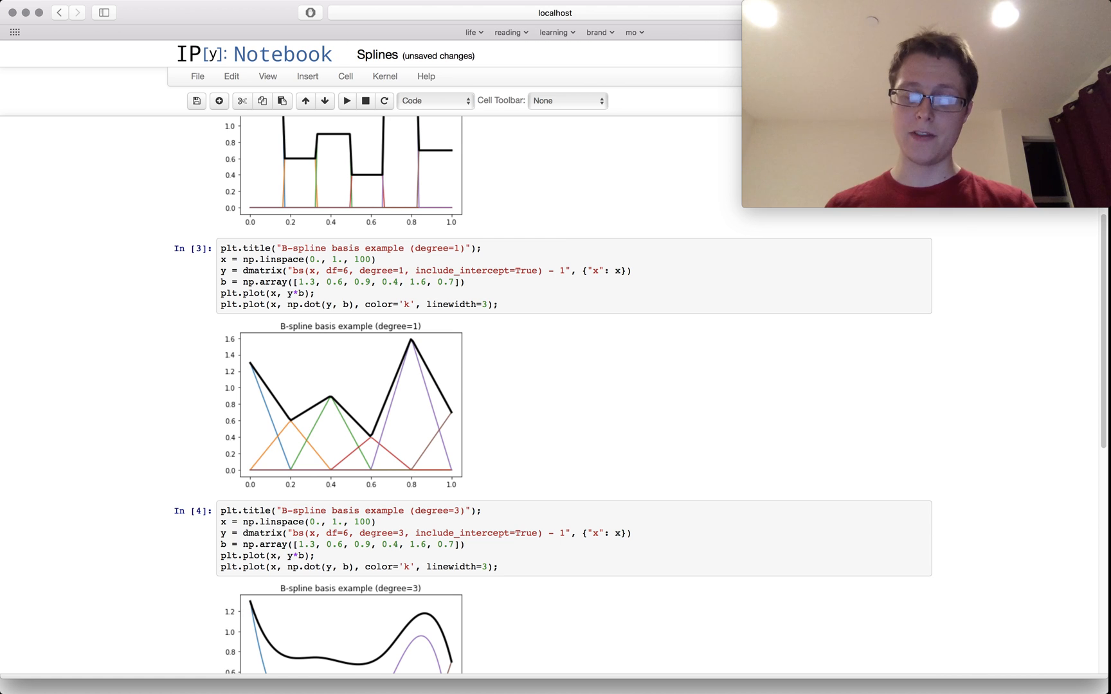
{"action": "scroll", "scroll_direction": "down", "scroll_amount": 3}
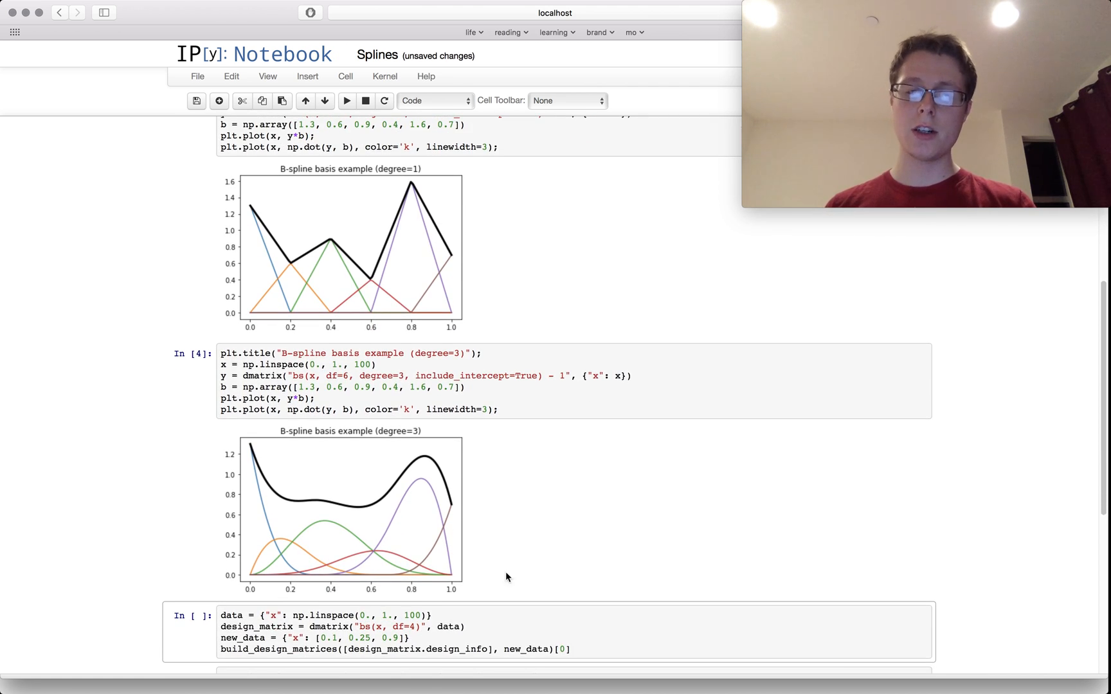
{"action": "mouse_move", "coordinate": [254, 464]}
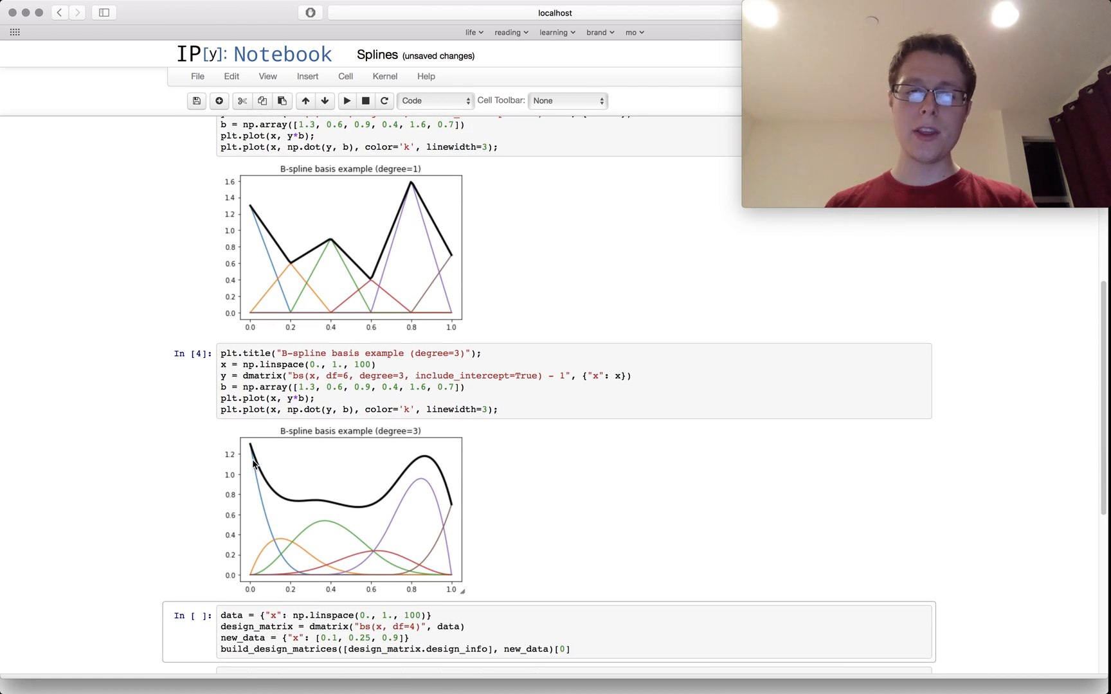
{"action": "mouse_move", "coordinate": [257, 482]}
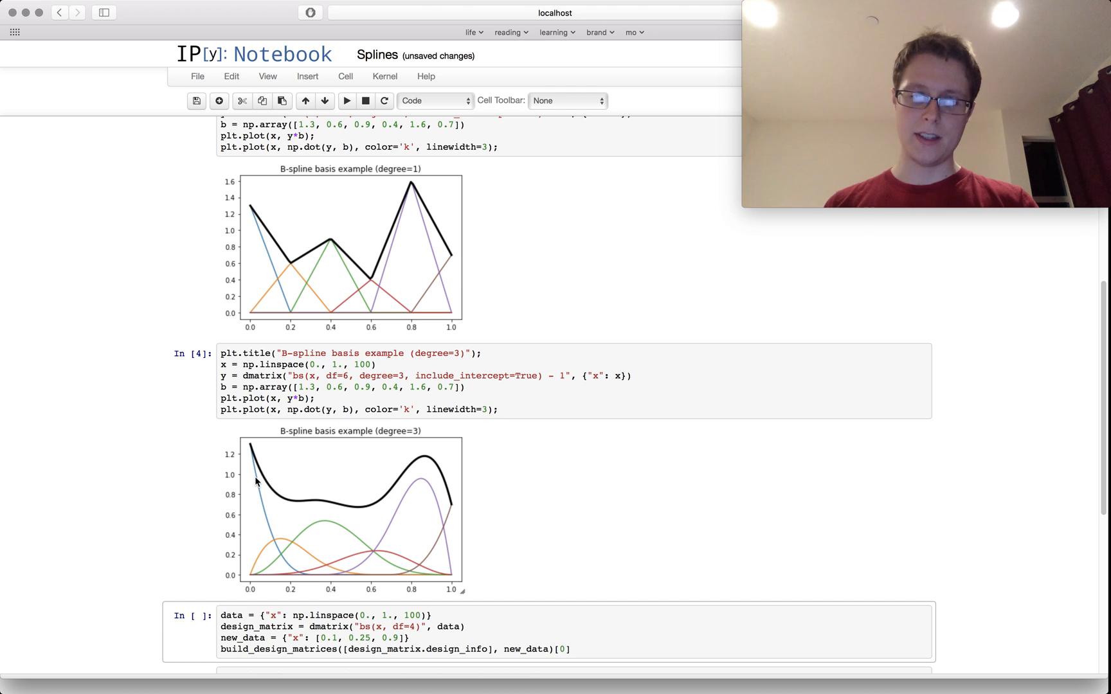
{"action": "mouse_move", "coordinate": [445, 469]}
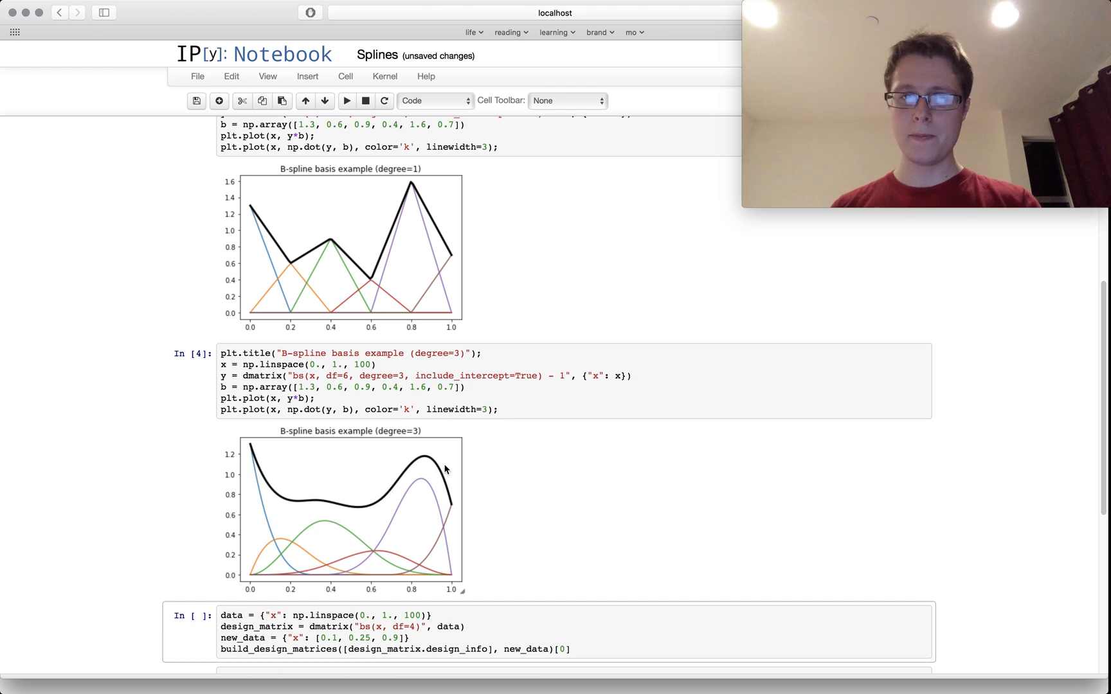
{"action": "mouse_move", "coordinate": [452, 509]}
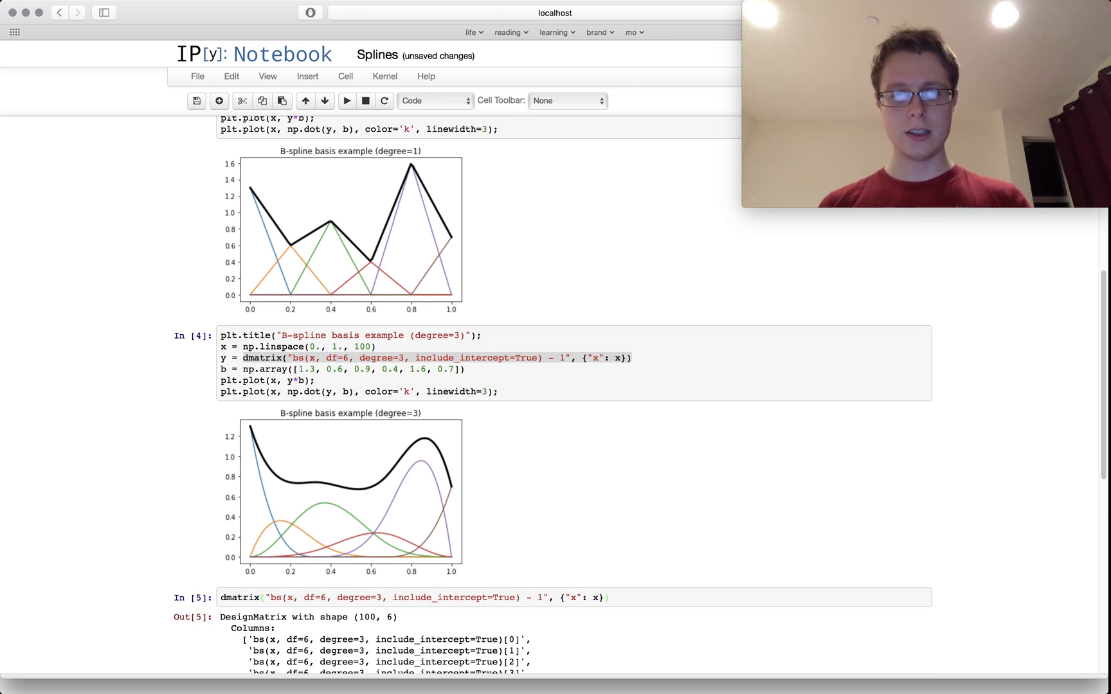
- Add return_type='dataframe' to the dmatrix call, fix the return_tupe typo, and rerun it
{"action": "scroll", "scroll_direction": "down", "scroll_amount": 3}
{"action": "type", "text": ", "}
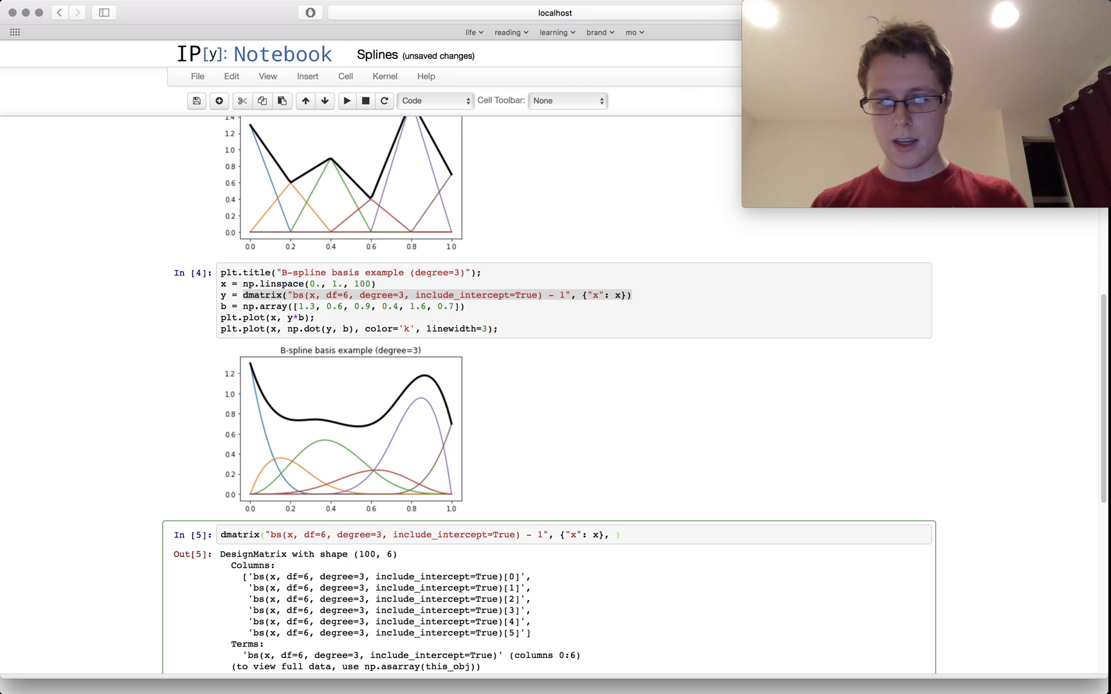
{"action": "type", "text": "return"}
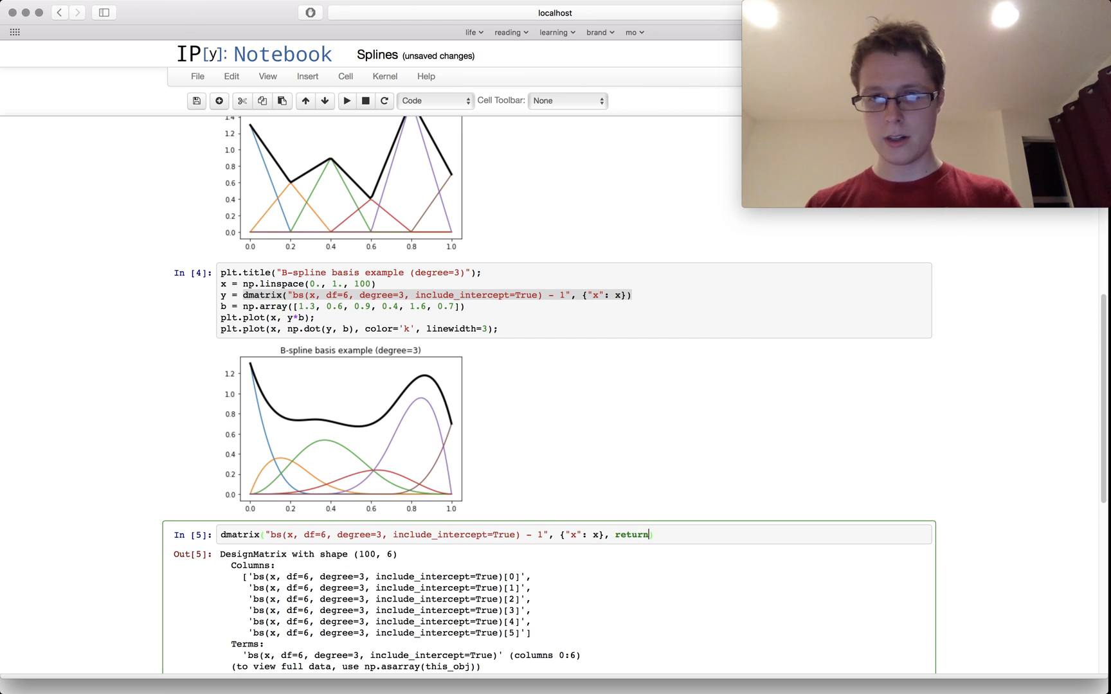
{"action": "type", "text": "_tupe='dataframe"}
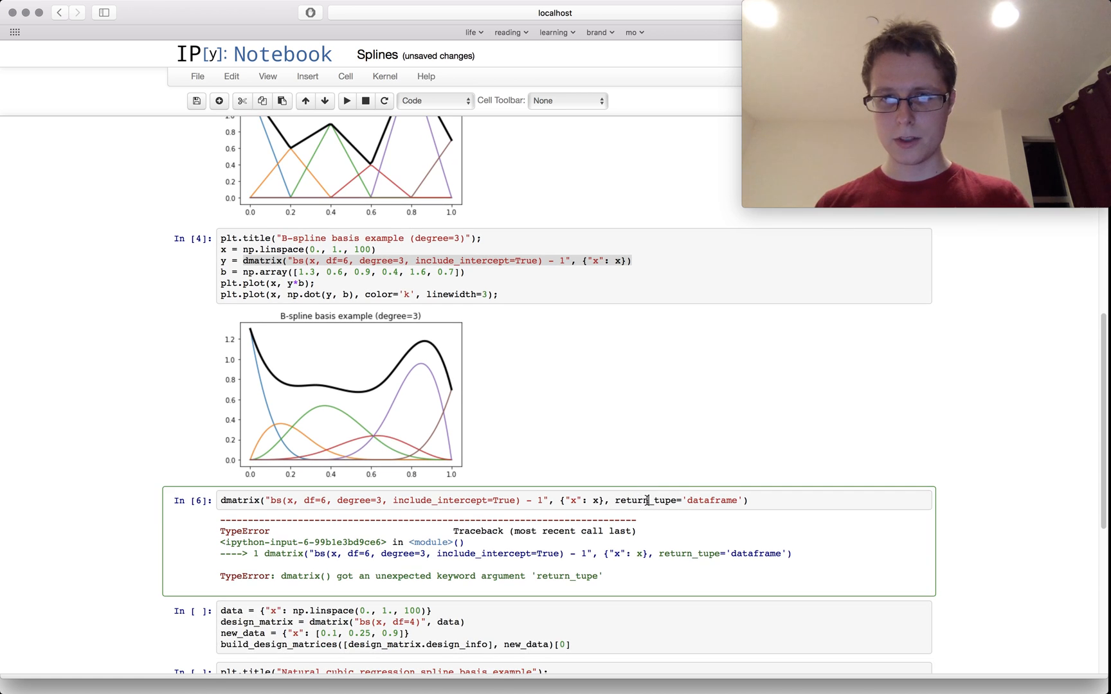
{"action": "key", "text": "Backspace"}
{"action": "type", "text": "y"}
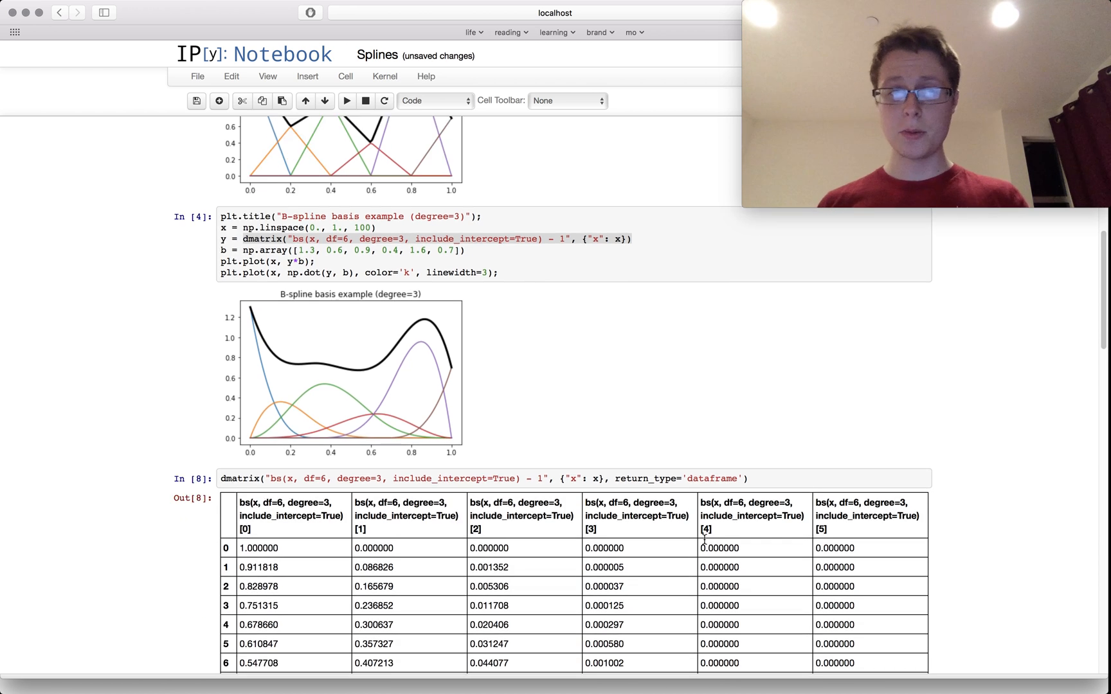
{"action": "scroll", "scroll_direction": "down", "scroll_amount": 3}
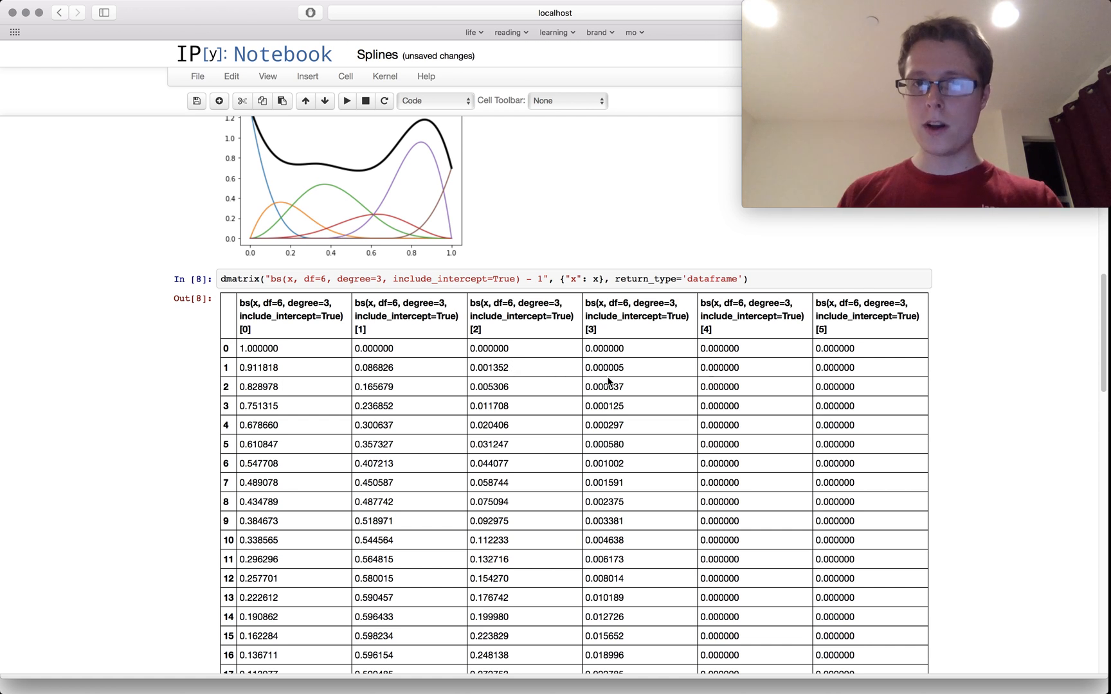
{"action": "mouse_move", "coordinate": [306, 314]}
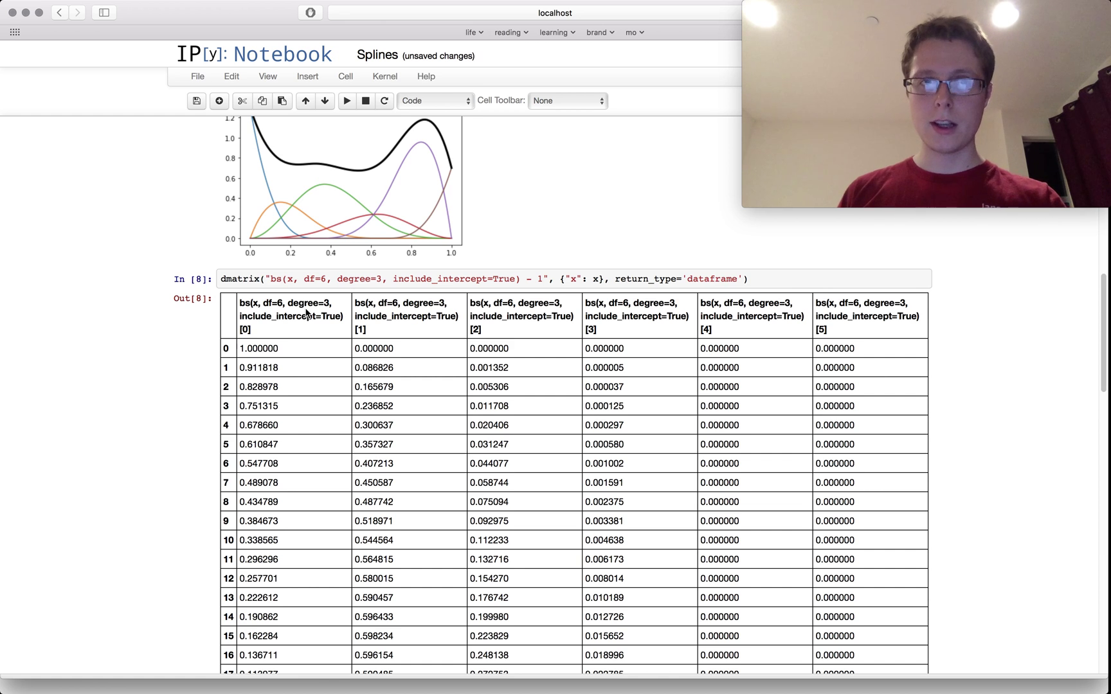
{"action": "scroll", "scroll_direction": "up", "scroll_amount": 3}
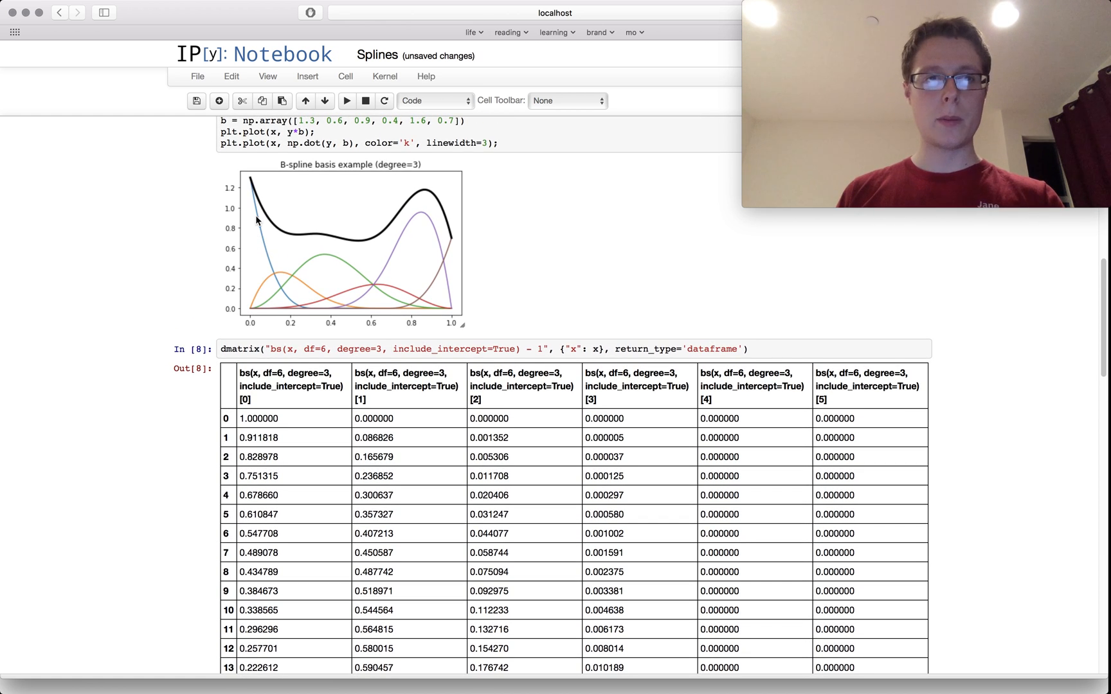
{"action": "mouse_move", "coordinate": [258, 185]}
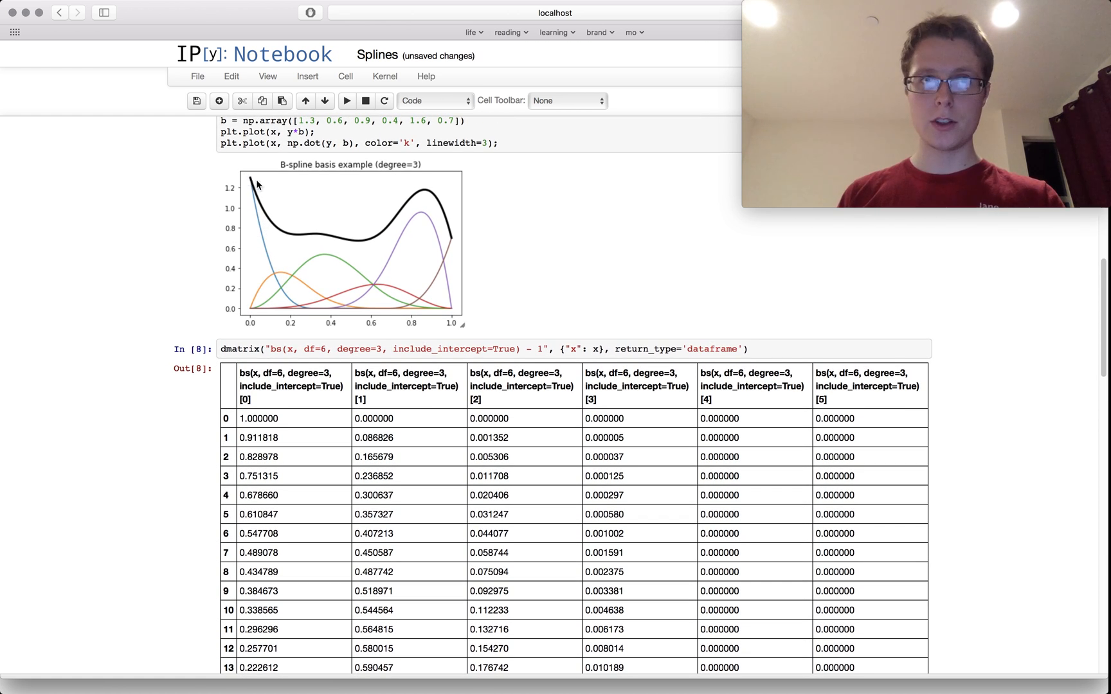
{"action": "mouse_move", "coordinate": [329, 297]}
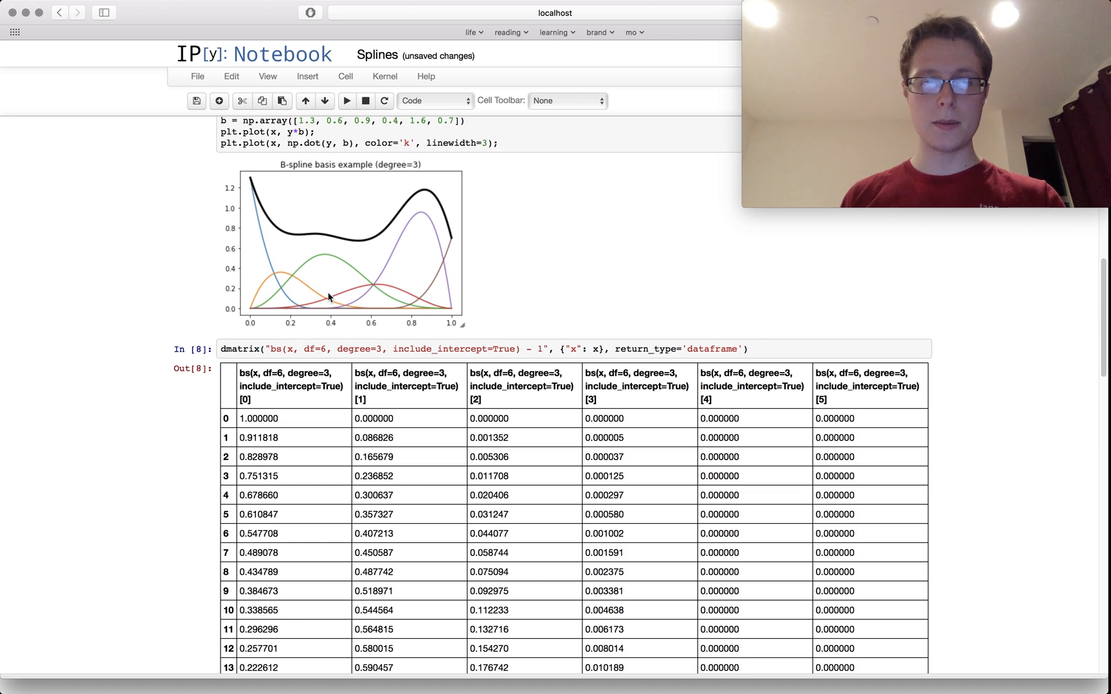
{"action": "mouse_move", "coordinate": [345, 368]}
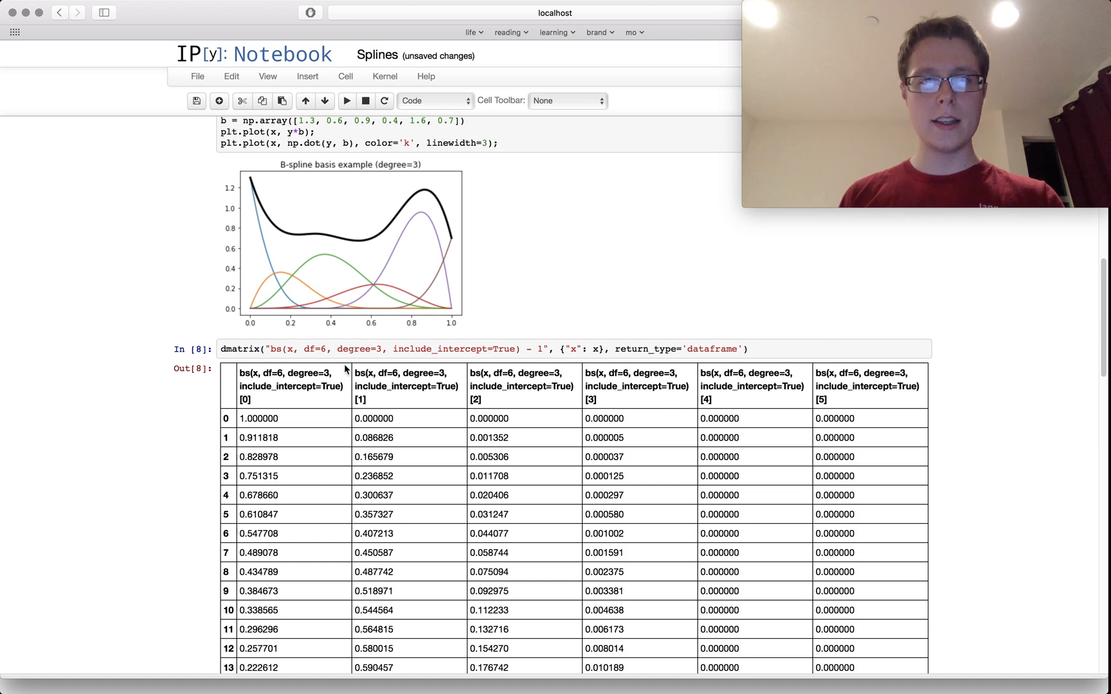
{"action": "mouse_move", "coordinate": [405, 348]}
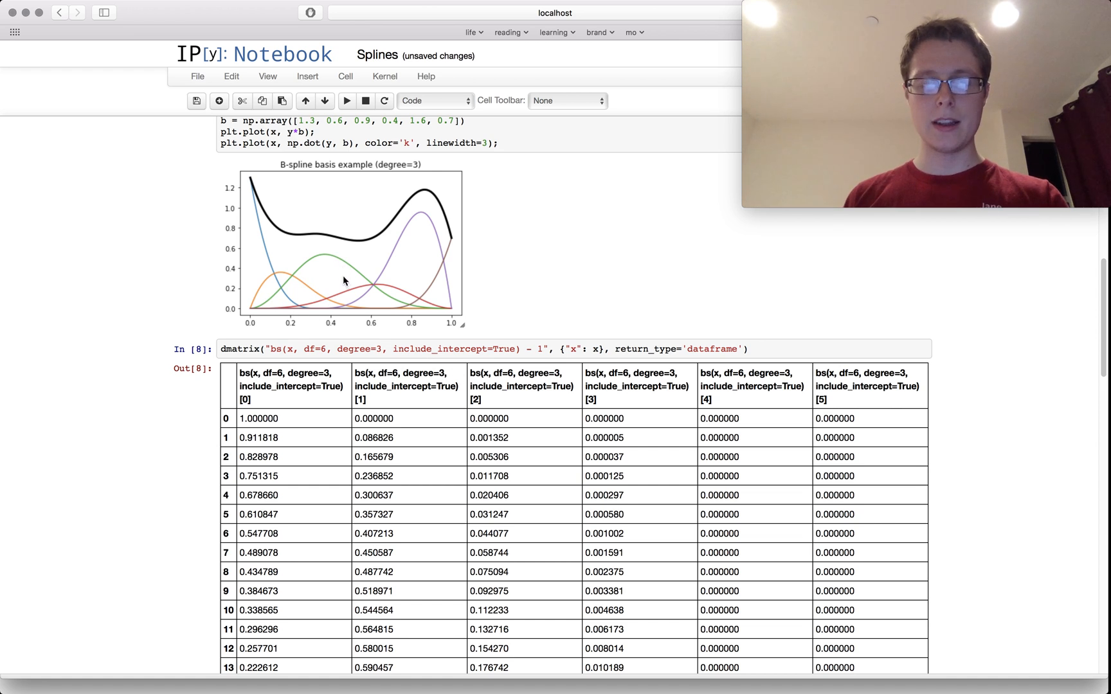
{"action": "mouse_move", "coordinate": [439, 284]}
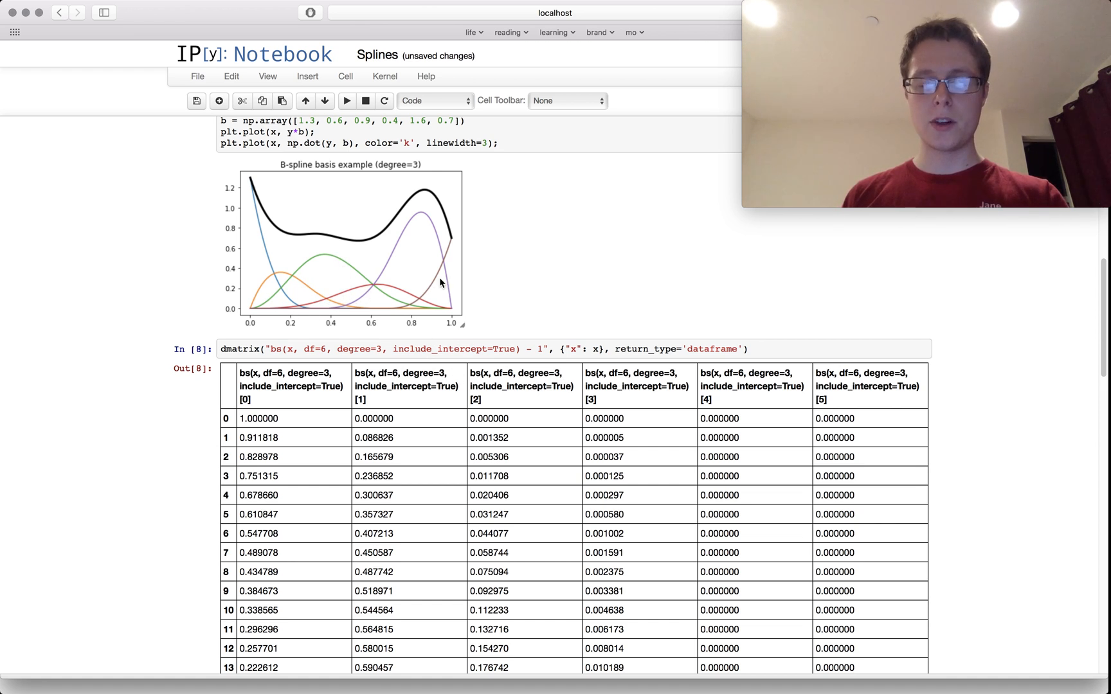
{"action": "mouse_move", "coordinate": [436, 307]}
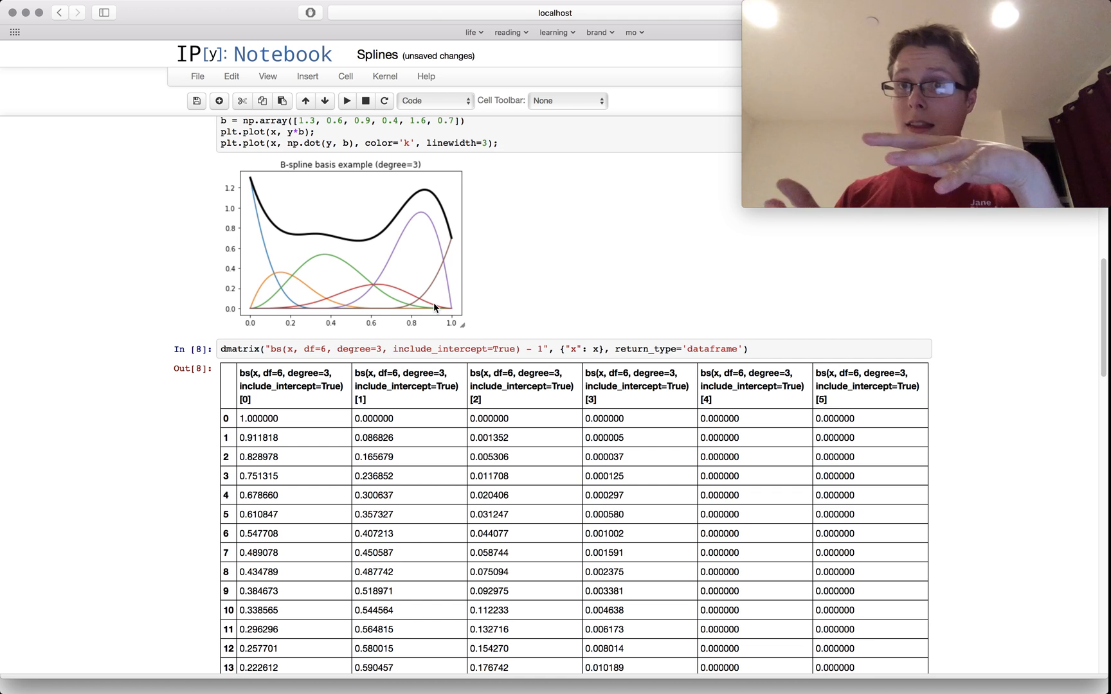
{"action": "mouse_move", "coordinate": [262, 221]}
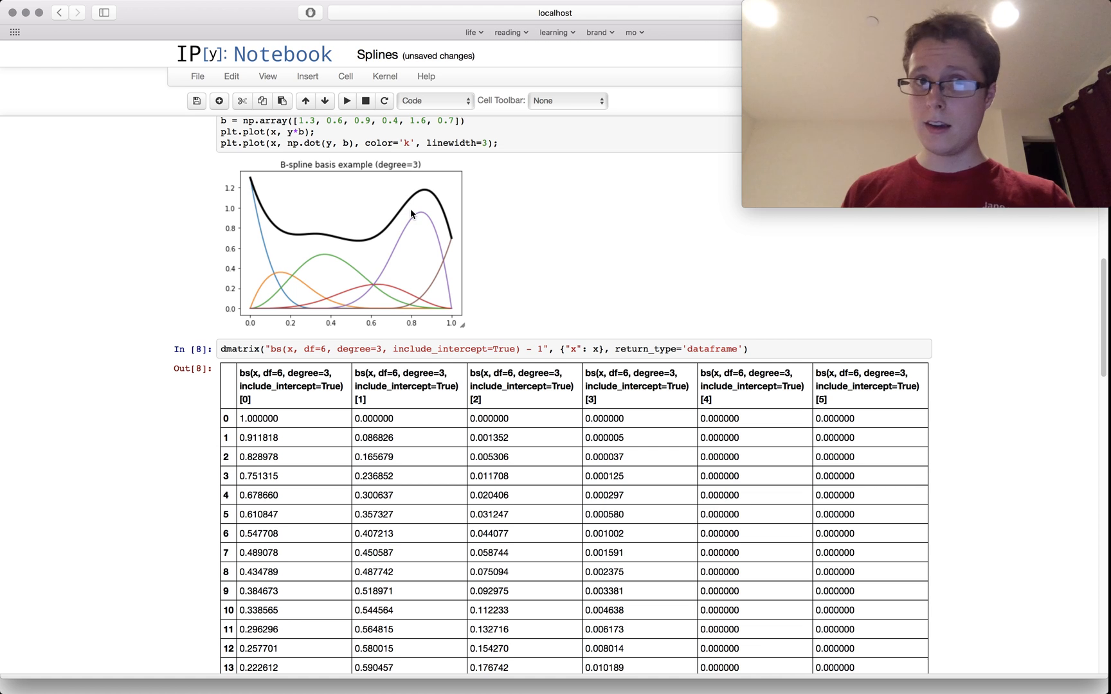
{"action": "mouse_move", "coordinate": [437, 214]}
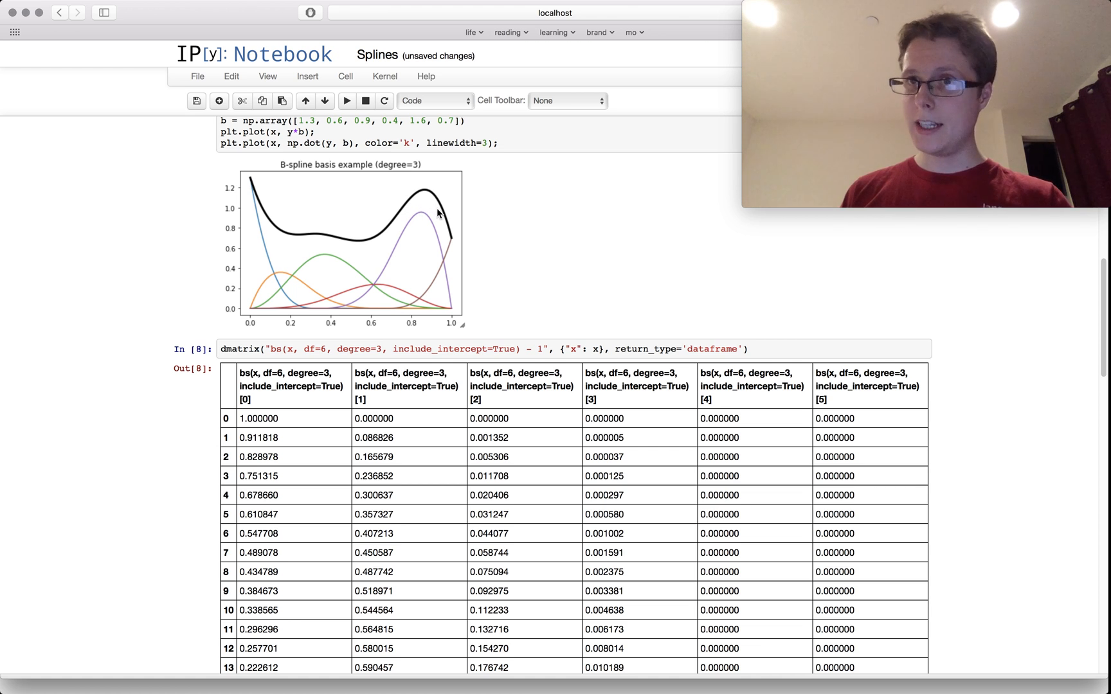
{"action": "mouse_move", "coordinate": [474, 291]}
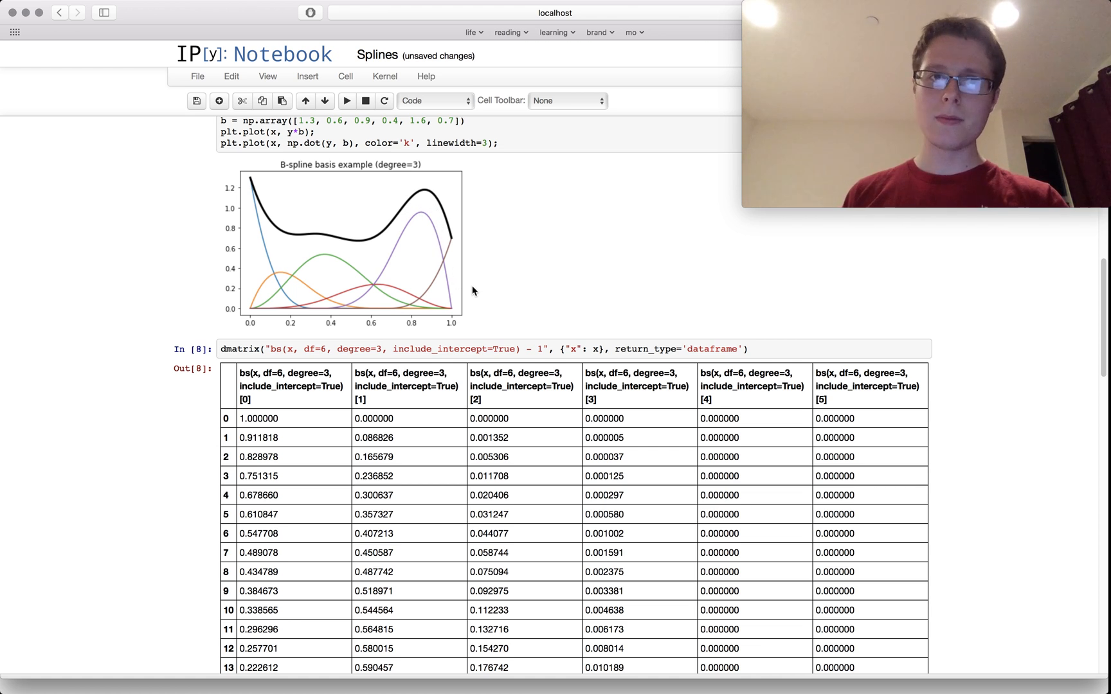
- Scroll over the degree-3 basis plot and the dataframe design matrix table
{"action": "scroll", "scroll_direction": "up", "scroll_amount": 3}
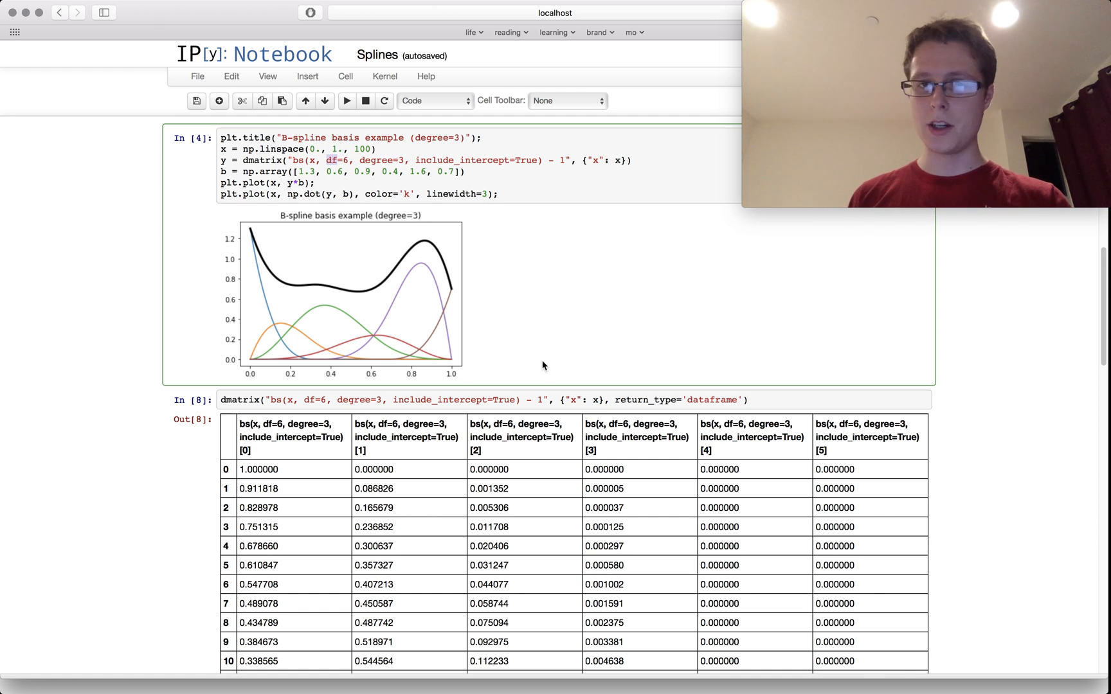
{"action": "mouse_move", "coordinate": [887, 431]}
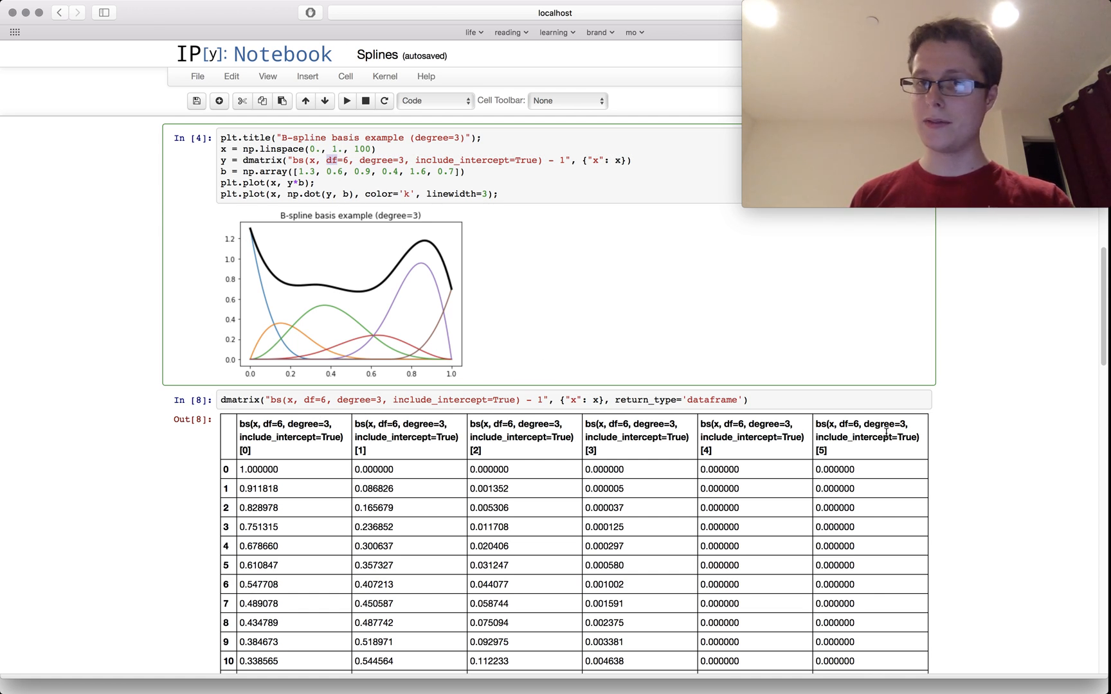
{"action": "mouse_move", "coordinate": [488, 258]}
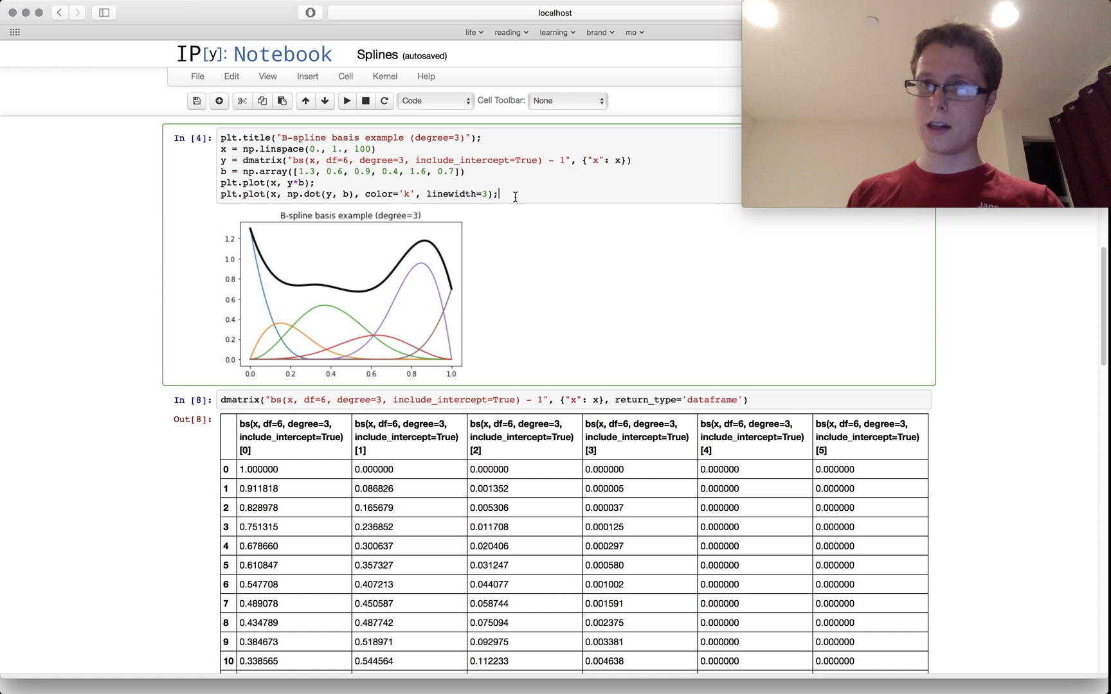
{"action": "scroll", "scroll_direction": "down", "scroll_amount": 3}
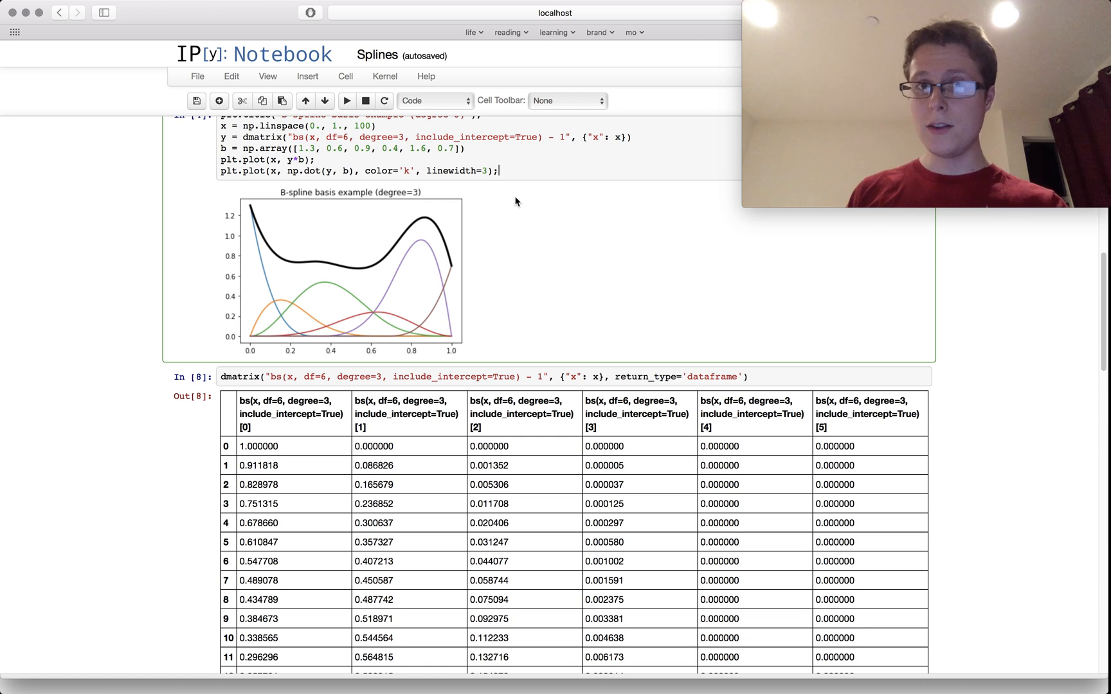
{"action": "mouse_move", "coordinate": [361, 245]}
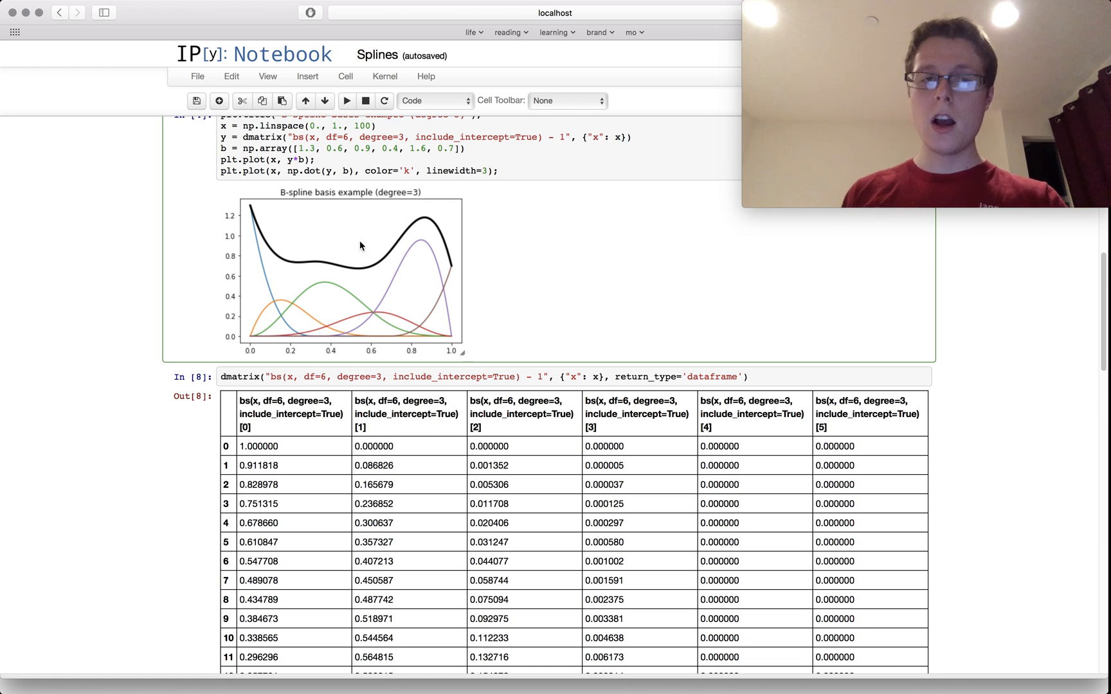
{"action": "mouse_move", "coordinate": [419, 230]}
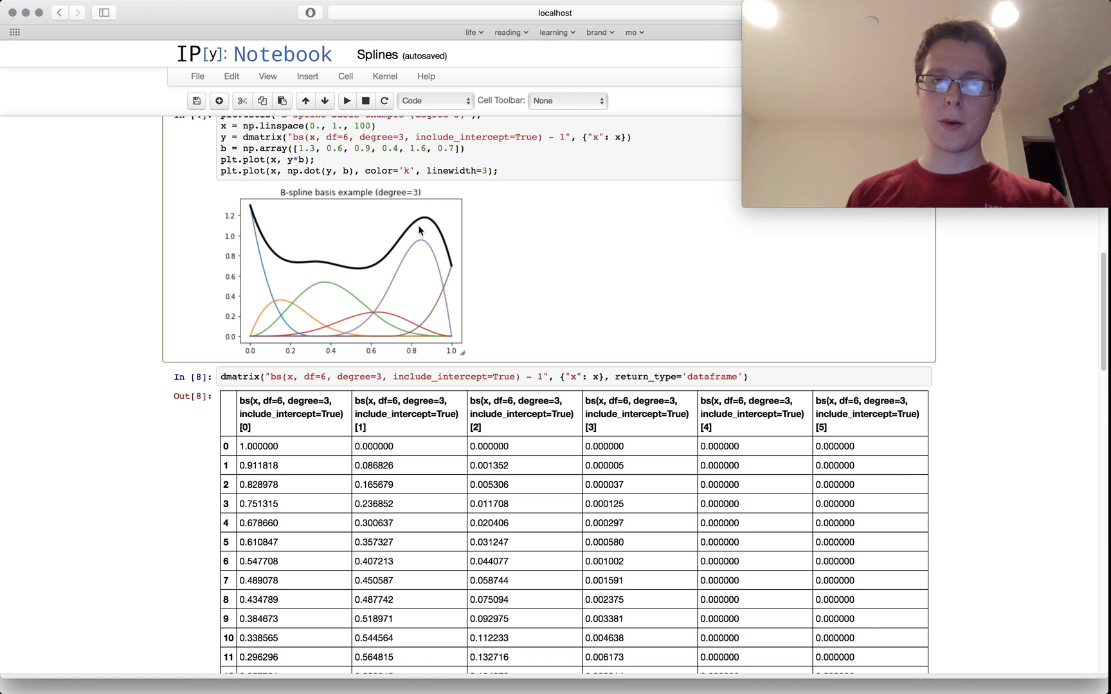
{"action": "mouse_move", "coordinate": [428, 264]}
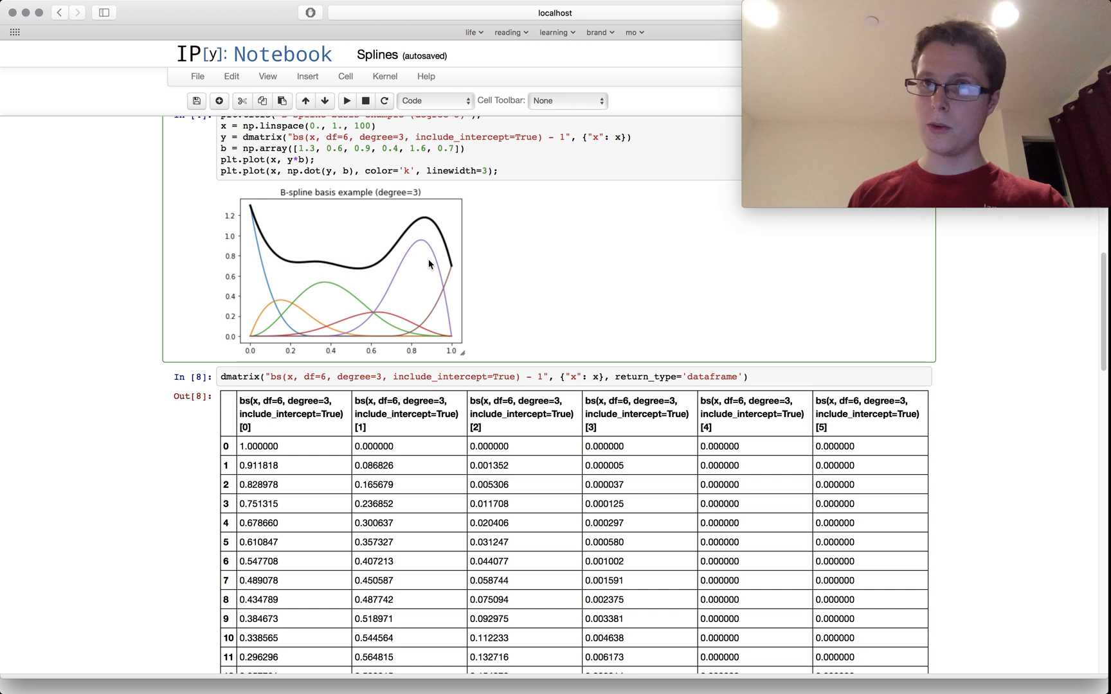
{"action": "mouse_move", "coordinate": [401, 302]}
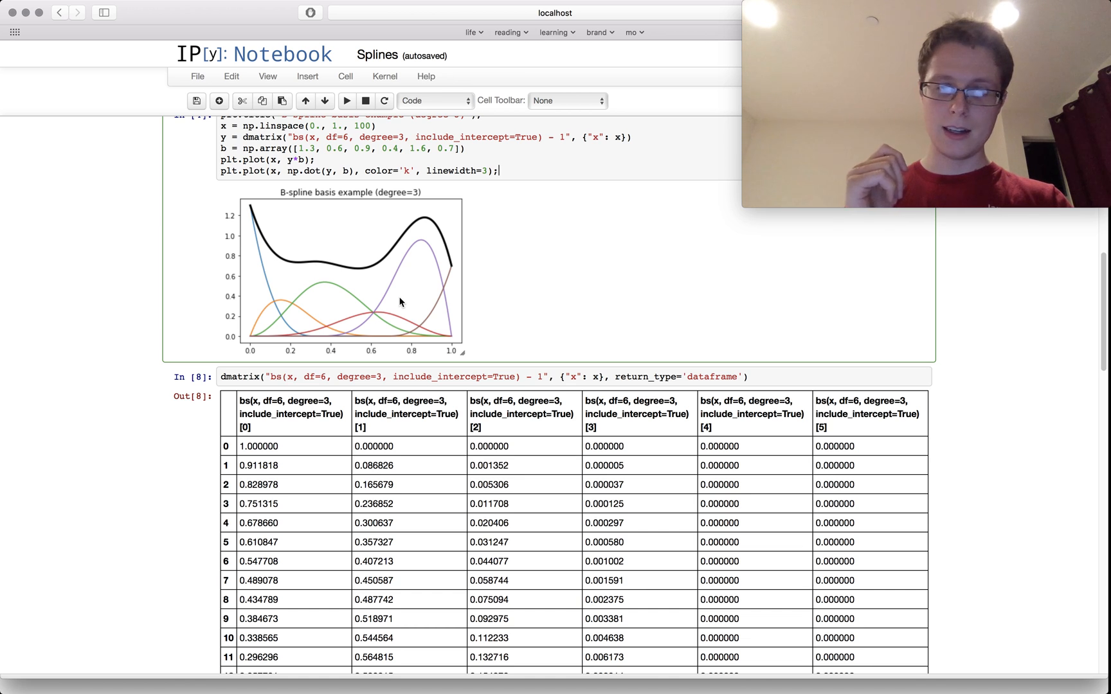
{"action": "mouse_move", "coordinate": [344, 258]}
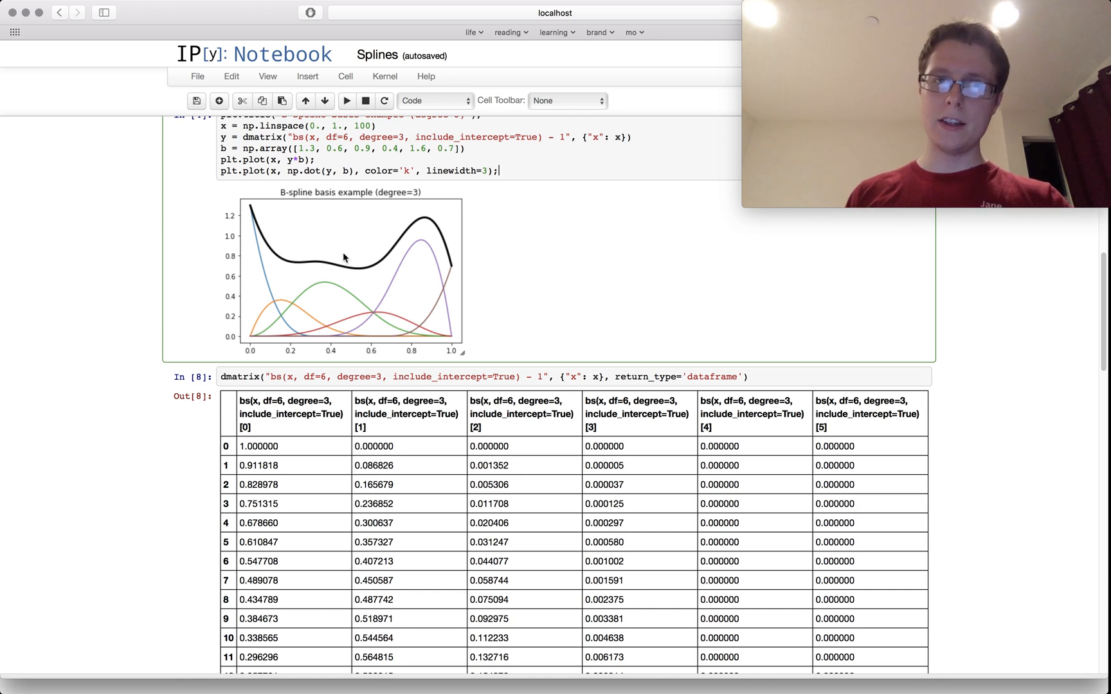
{"action": "mouse_move", "coordinate": [321, 348]}
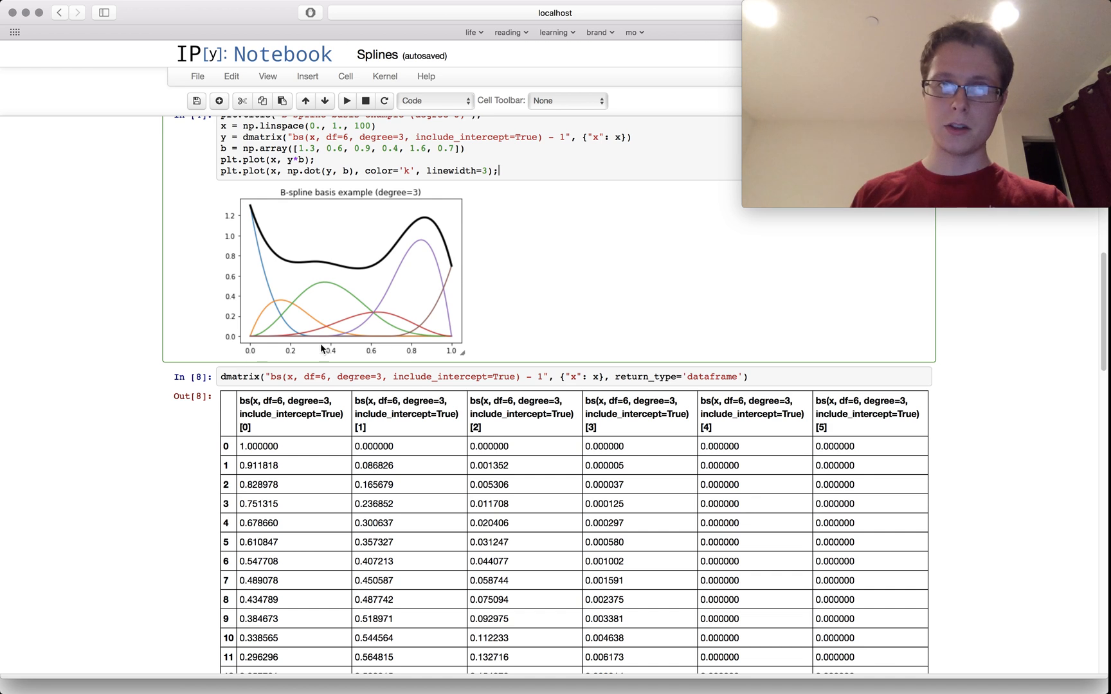
{"action": "mouse_move", "coordinate": [430, 338]}
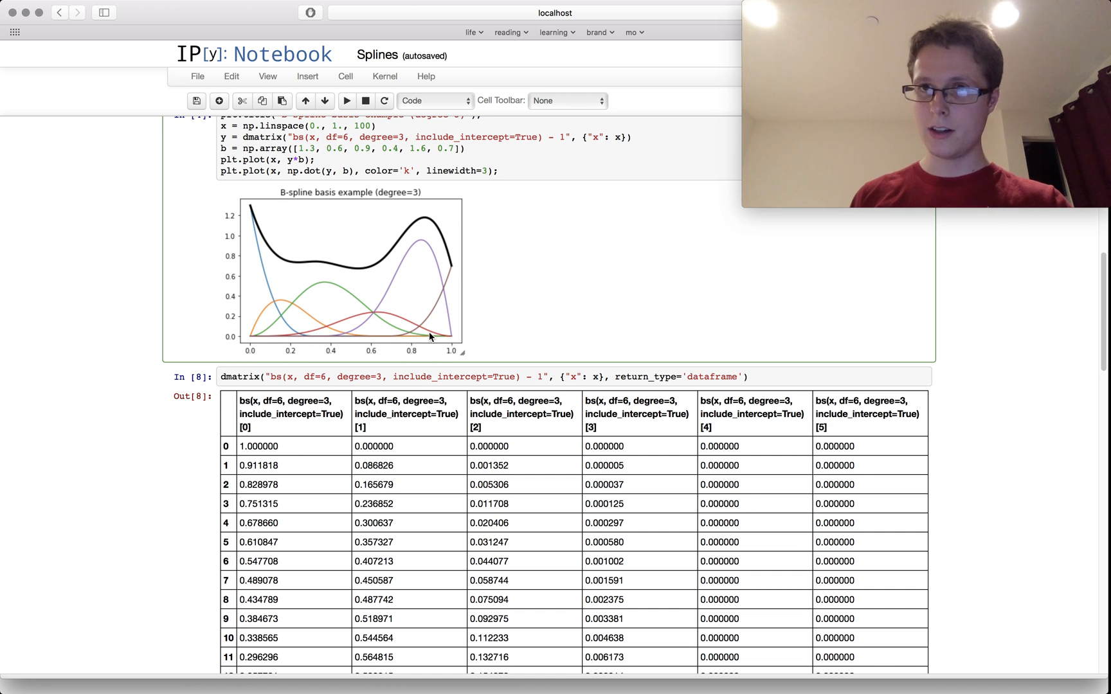
{"action": "mouse_move", "coordinate": [397, 270]}
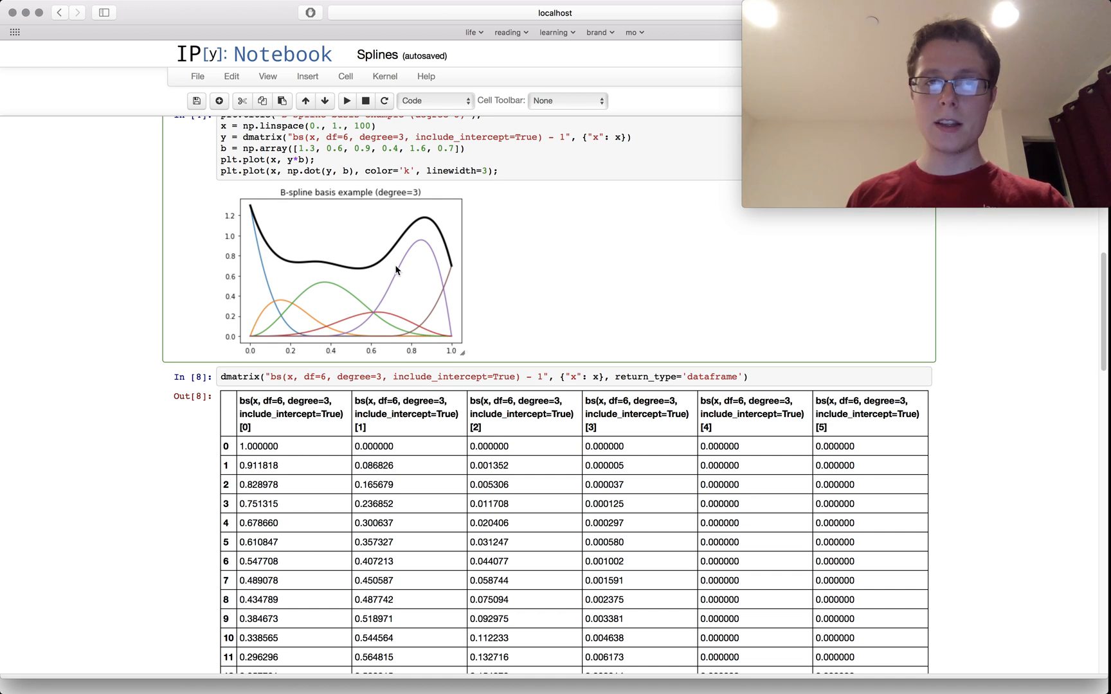
{"action": "mouse_move", "coordinate": [438, 271]}
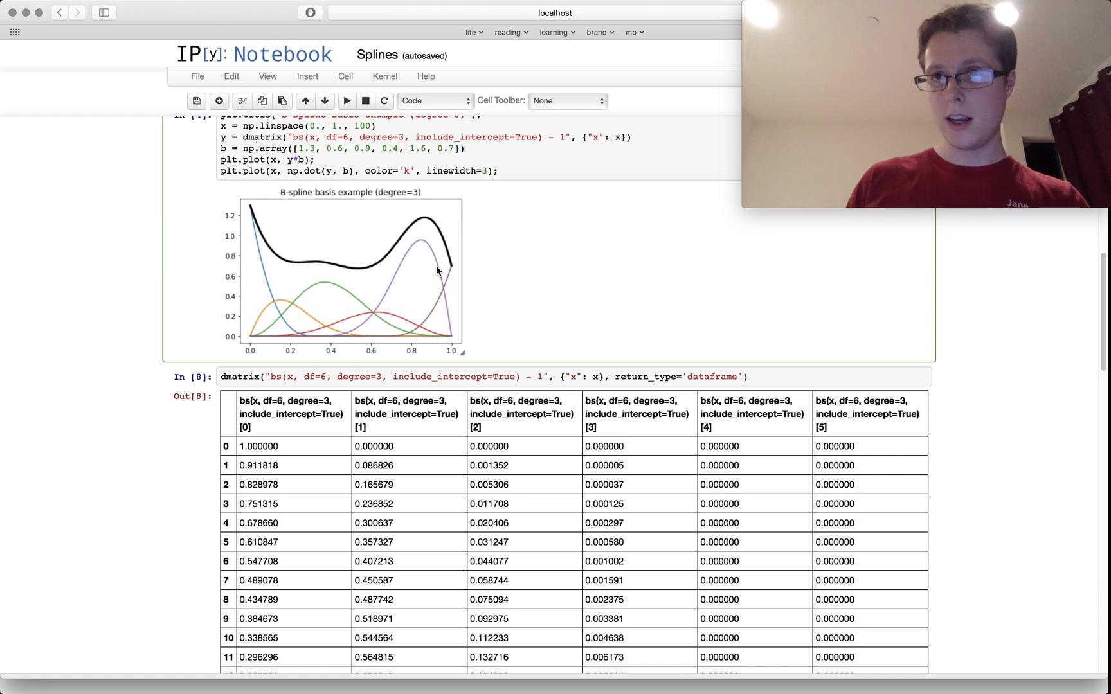
{"action": "mouse_move", "coordinate": [381, 425]}
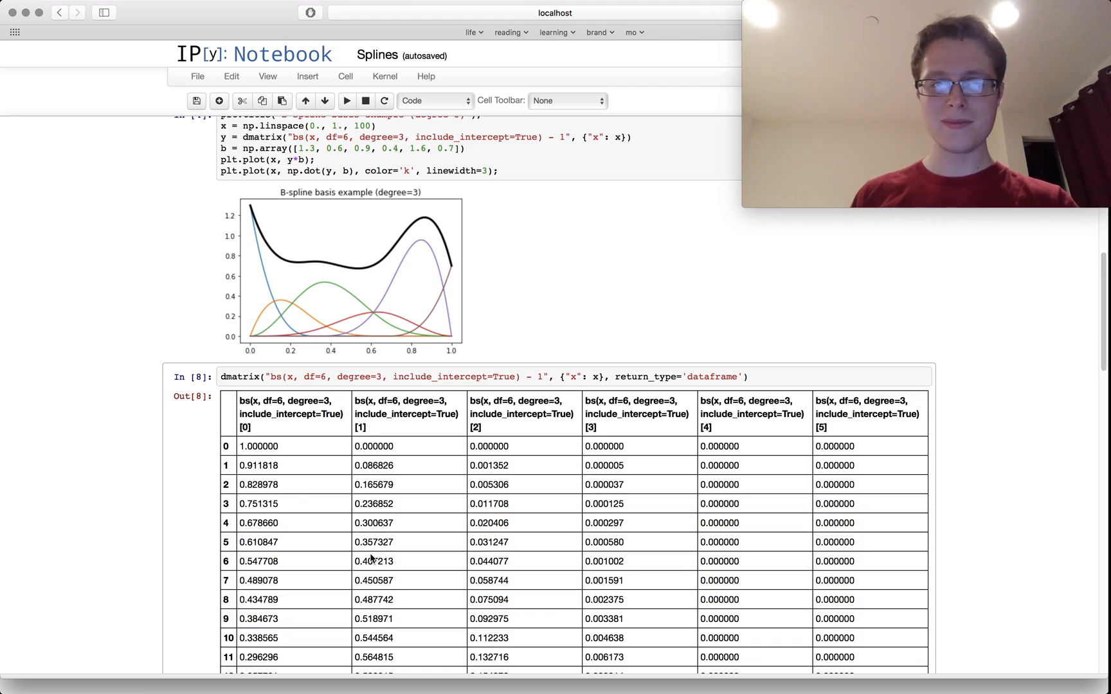
- Run the build_design_matrices cell for x = 0.1, 0.25, 0.9, giving a 3×5 matrix
{"action": "scroll", "scroll_direction": "down", "scroll_amount": 3}
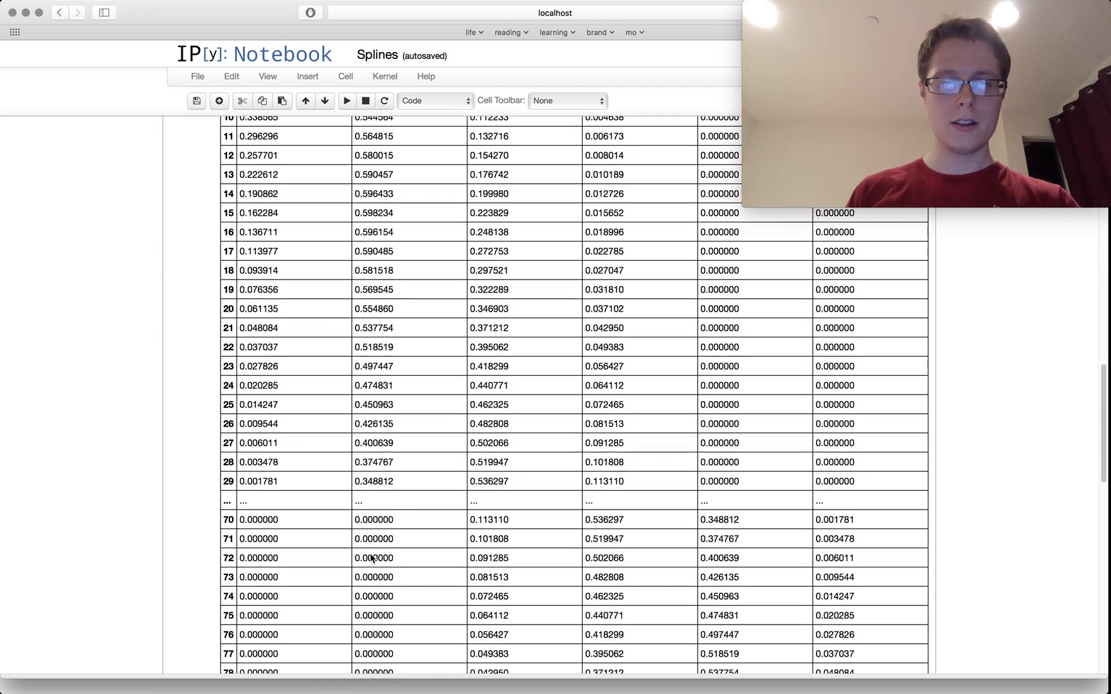
{"action": "scroll", "scroll_direction": "down", "scroll_amount": 3}
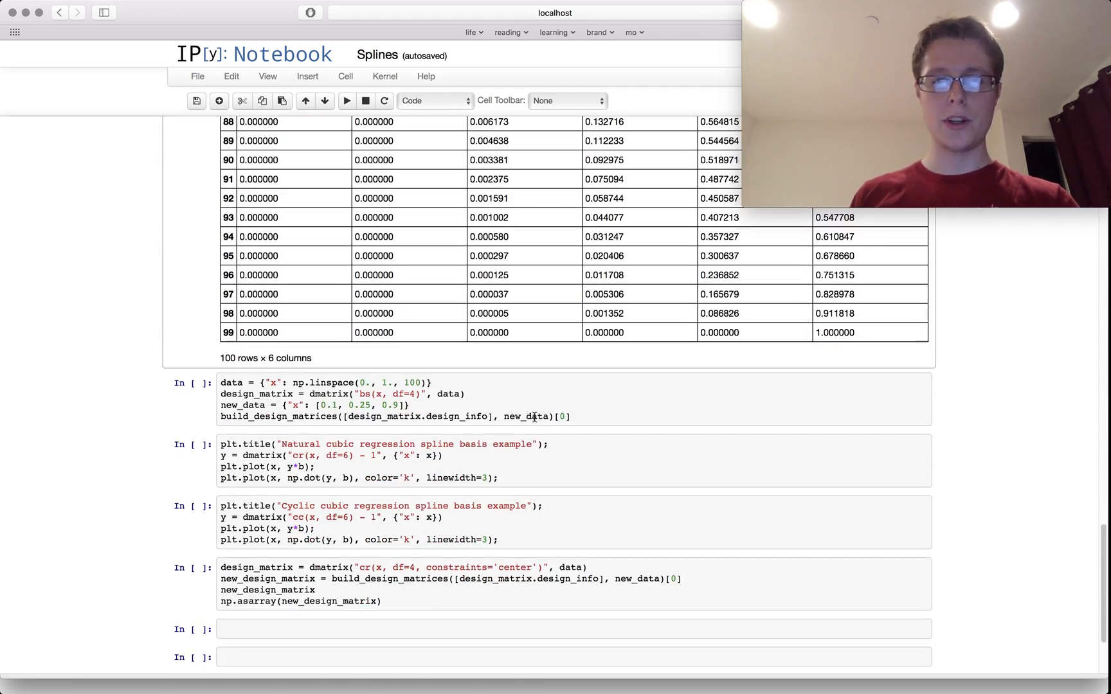
{"action": "left_click", "coordinate": [560, 416]}
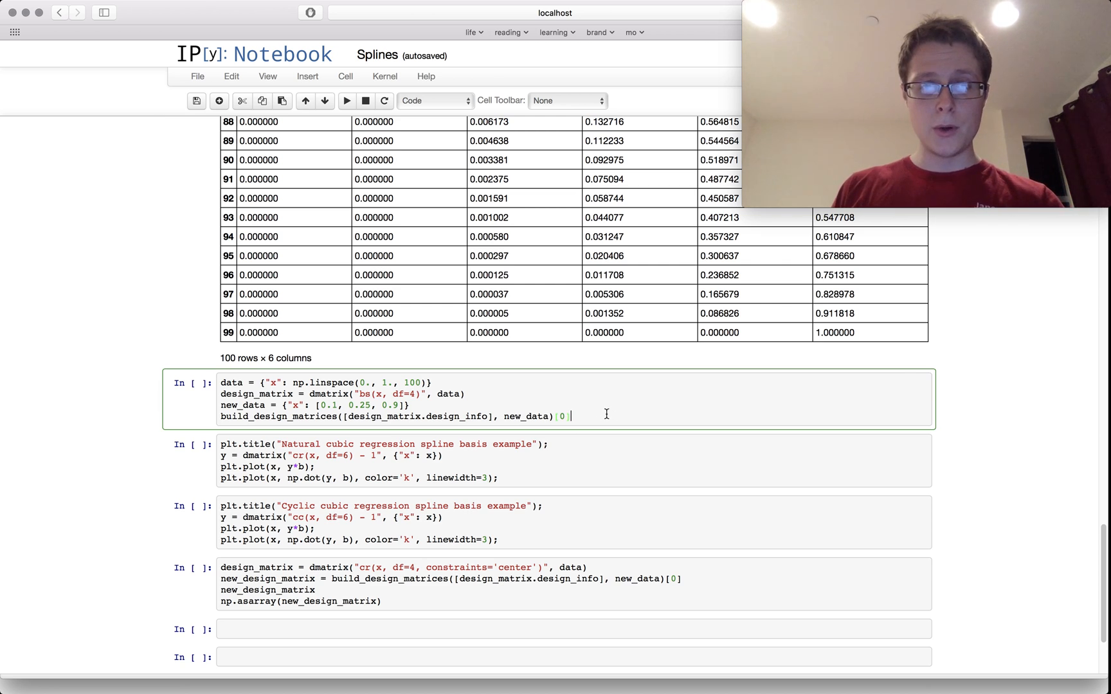
{"action": "key", "text": "shift+Return"}
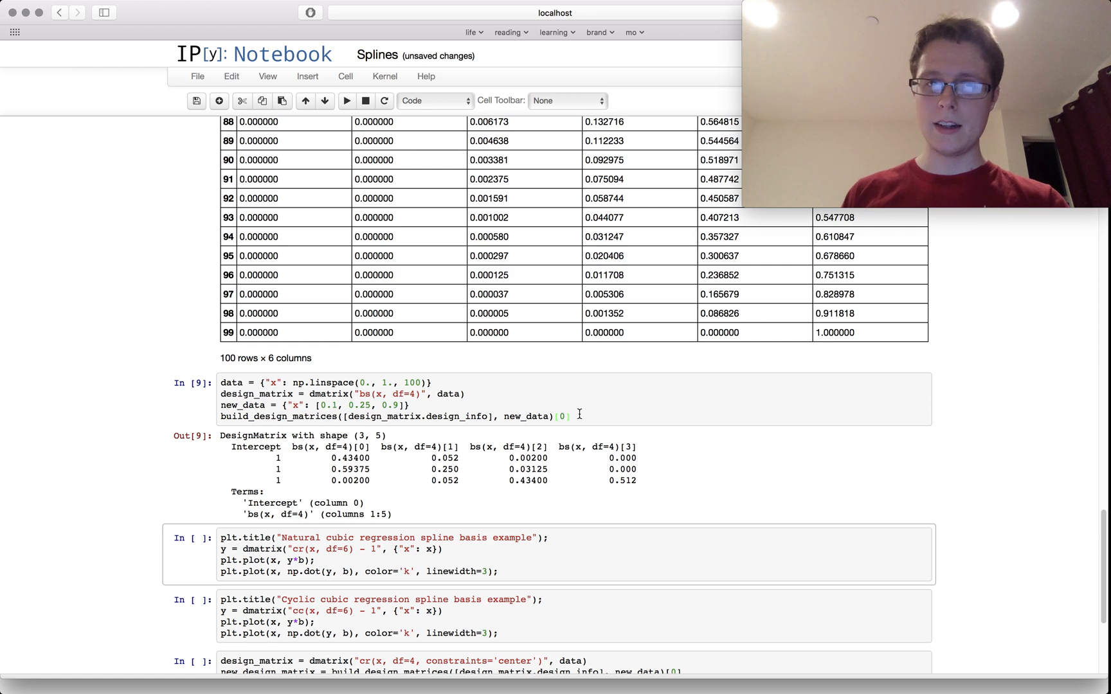
{"action": "left_click", "coordinate": [413, 394]}
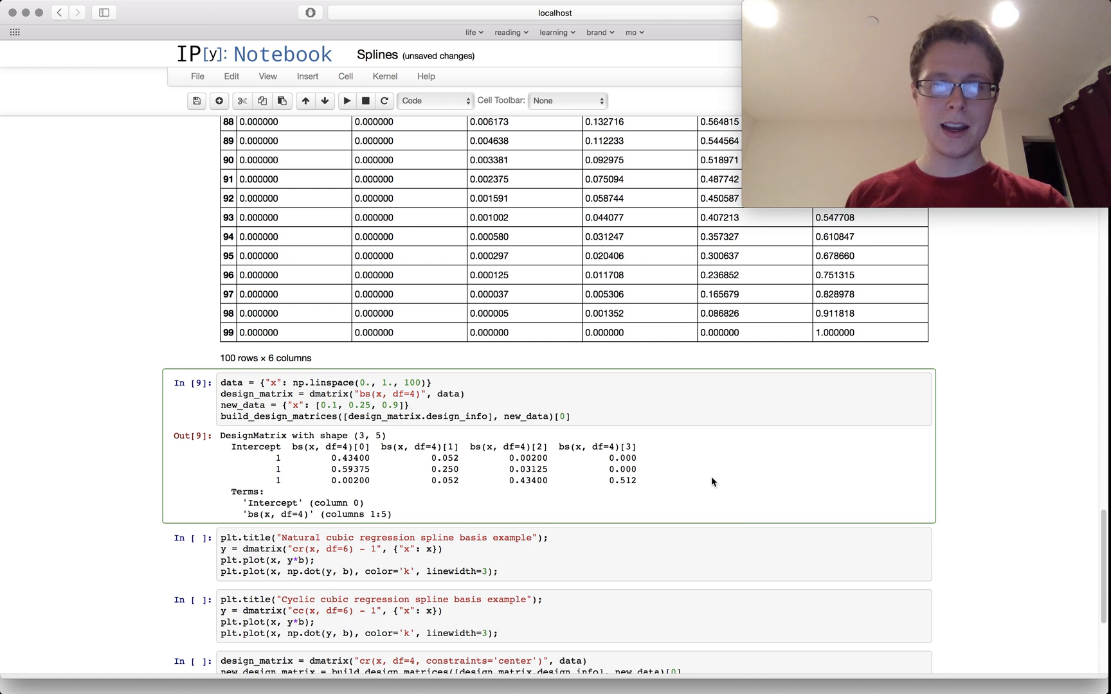
{"action": "scroll", "scroll_direction": "down", "scroll_amount": 3}
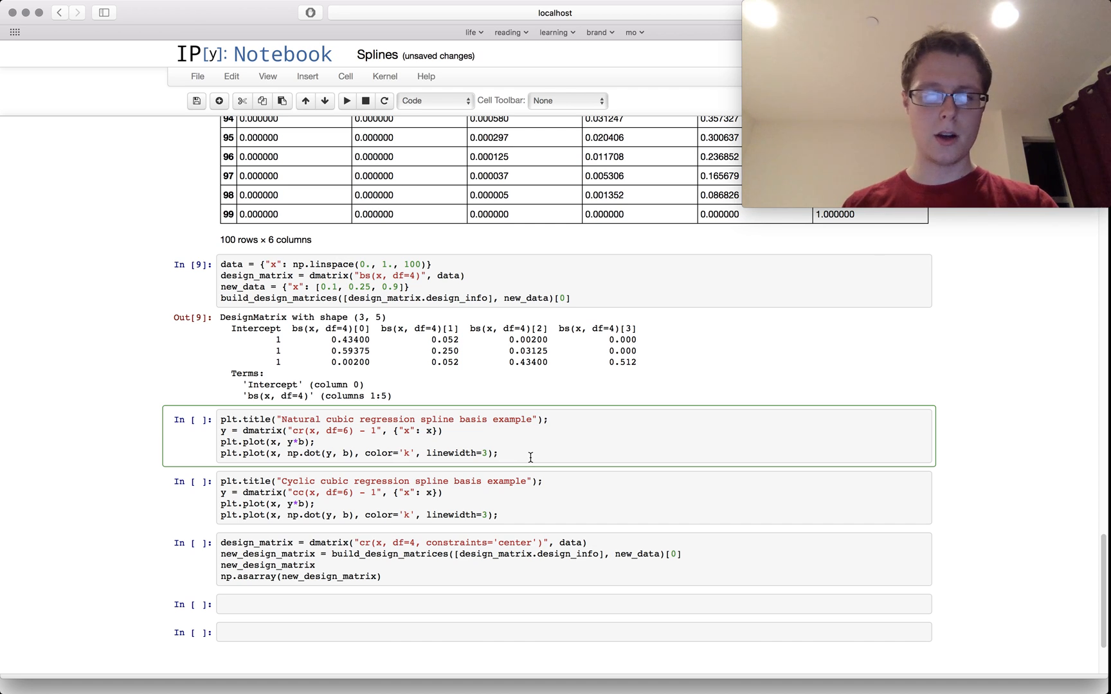
- Select the natural cubic regression spline cell and edit inside its code
{"action": "left_click", "coordinate": [347, 99]}
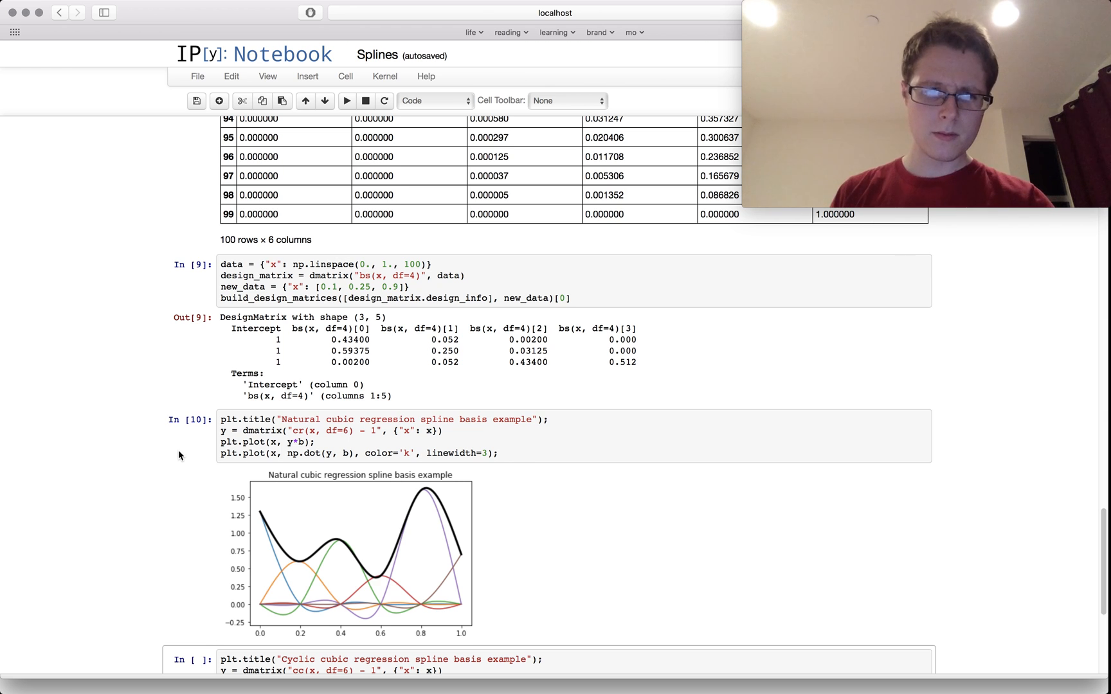
{"action": "scroll", "scroll_direction": "down", "scroll_amount": 3}
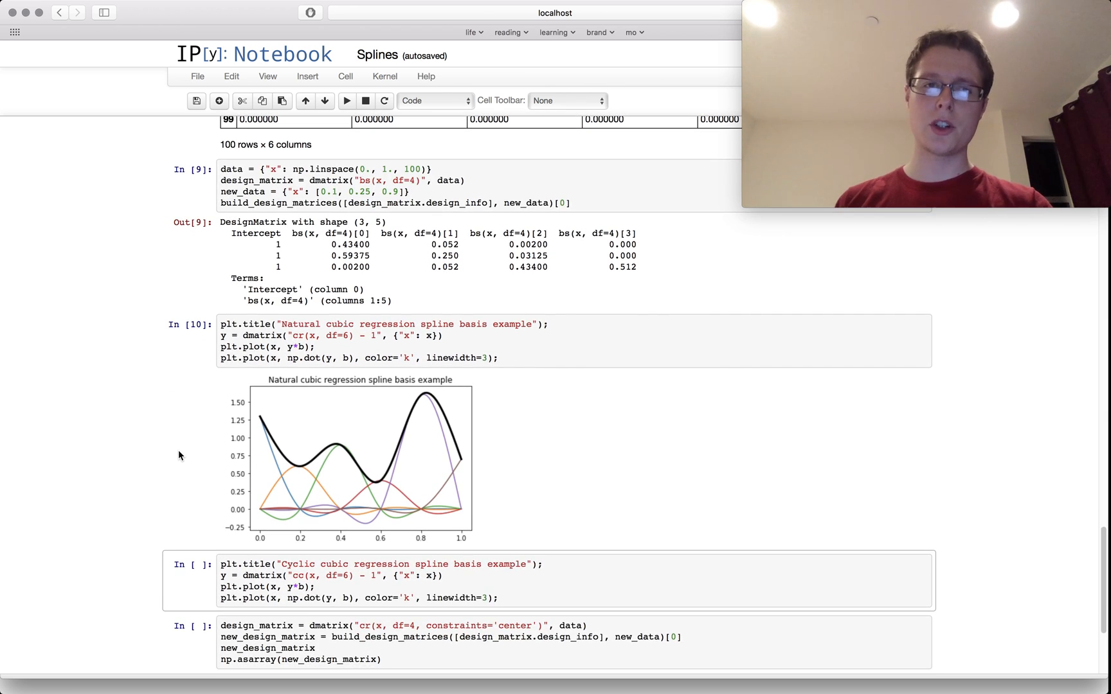
{"action": "left_click", "coordinate": [297, 335]}
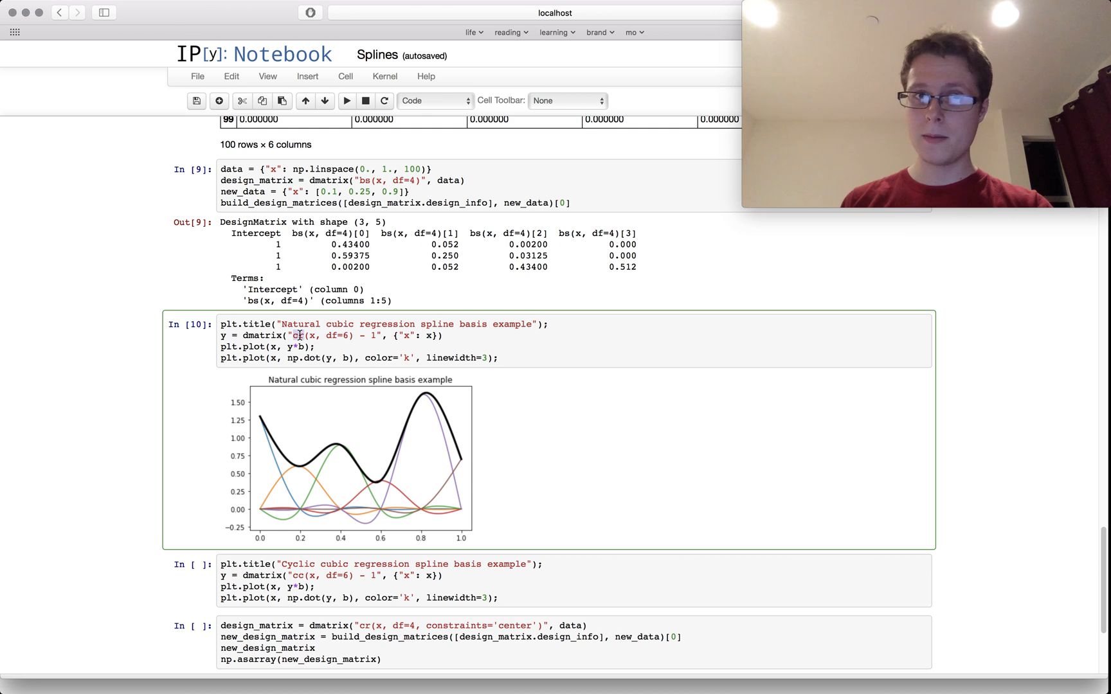
{"action": "mouse_move", "coordinate": [409, 350]}
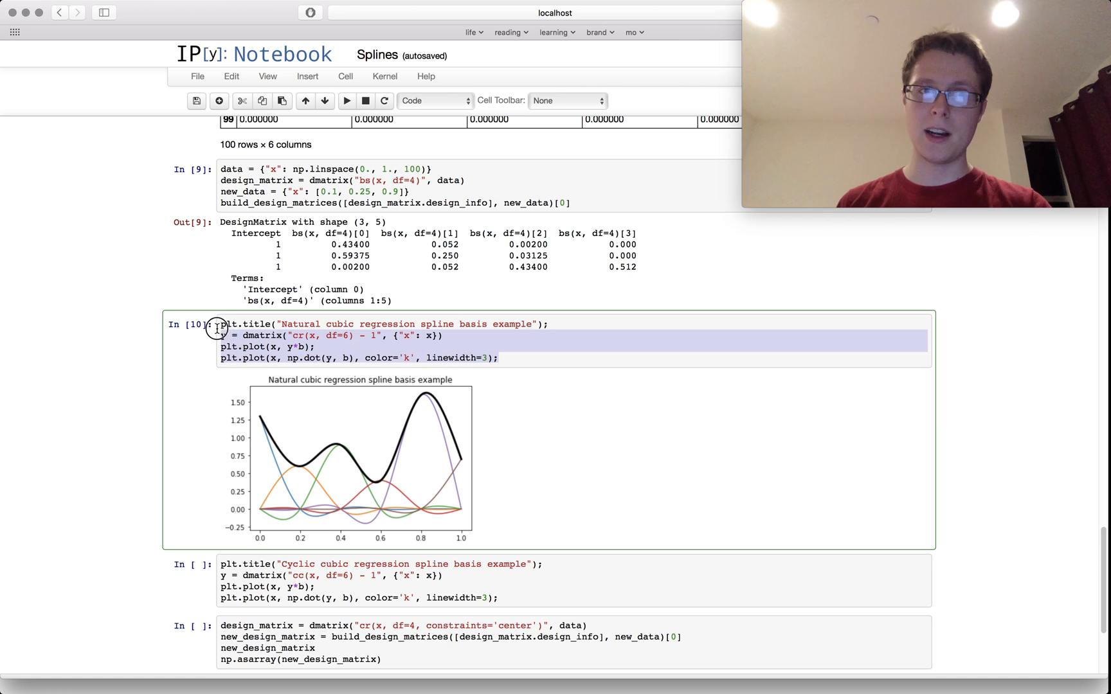
{"action": "left_click", "coordinate": [445, 335]}
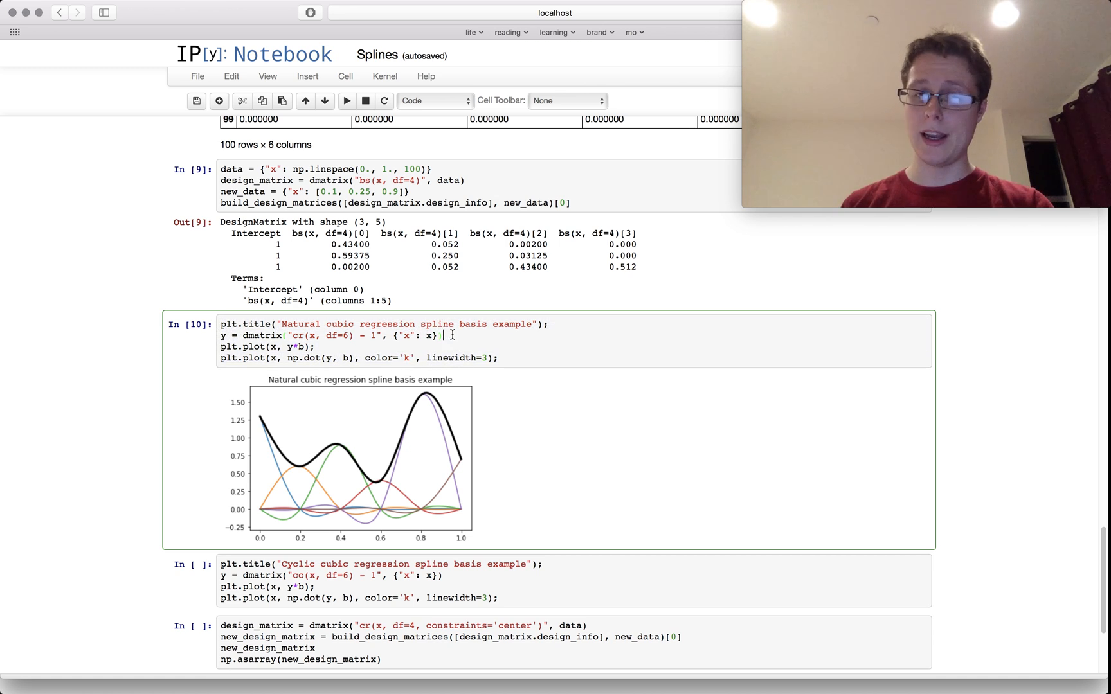
- Run the cyclic cubic regression spline cell to draw its cyclic basis plot
{"action": "scroll", "scroll_direction": "down", "scroll_amount": 3}
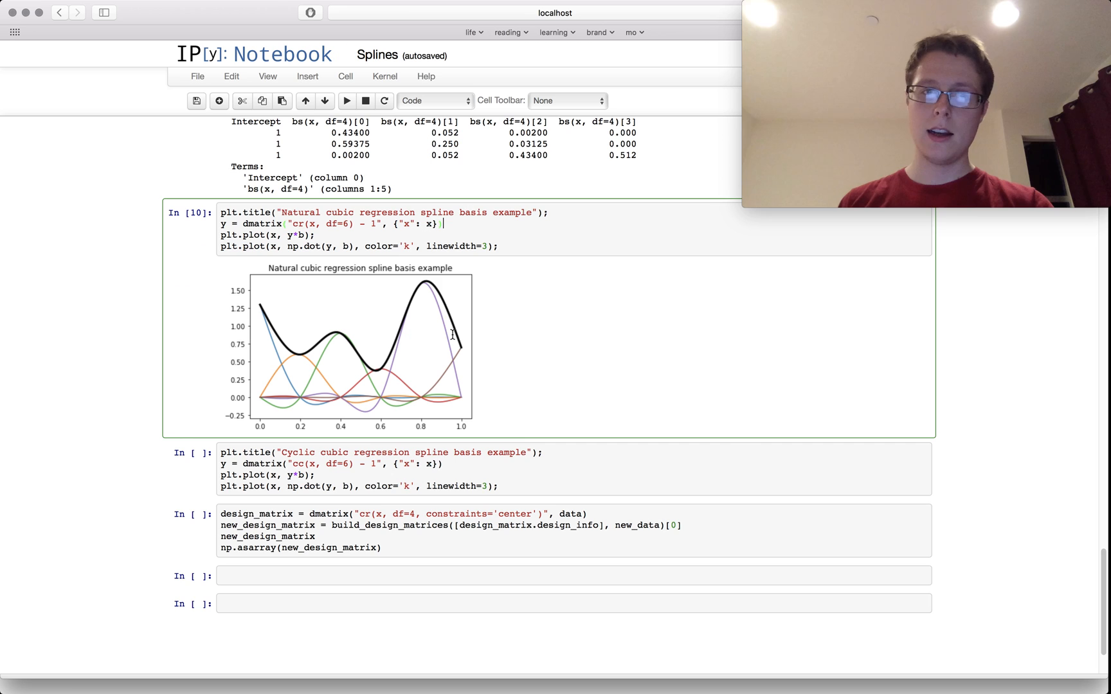
{"action": "left_click", "coordinate": [523, 483]}
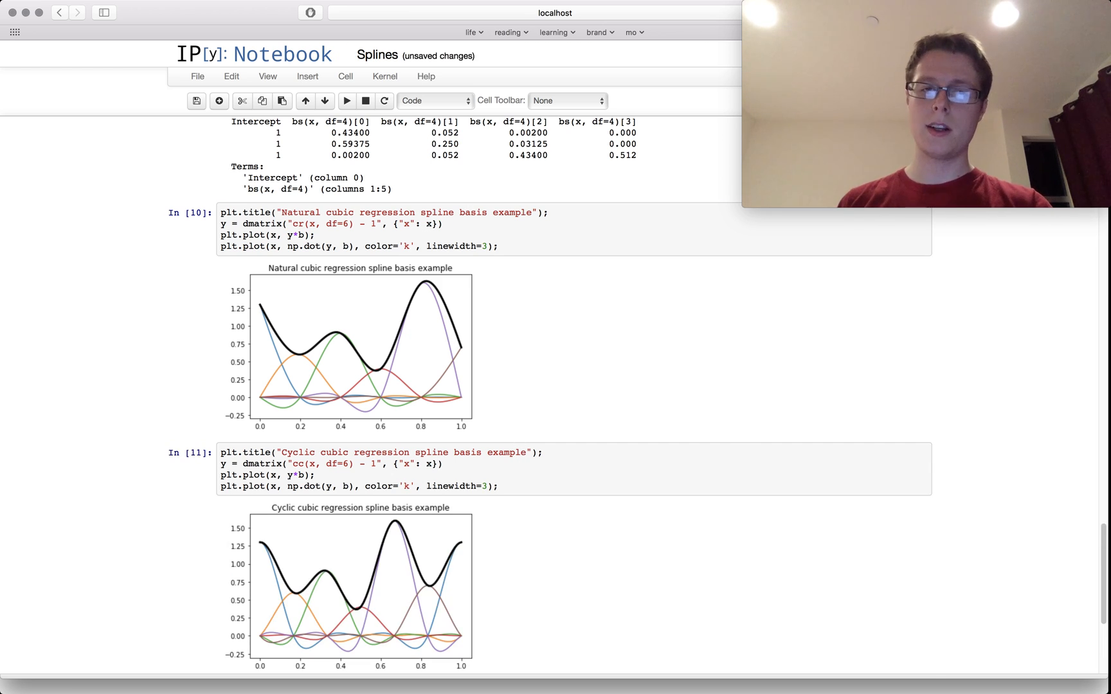
{"action": "scroll", "scroll_direction": "down", "scroll_amount": 3}
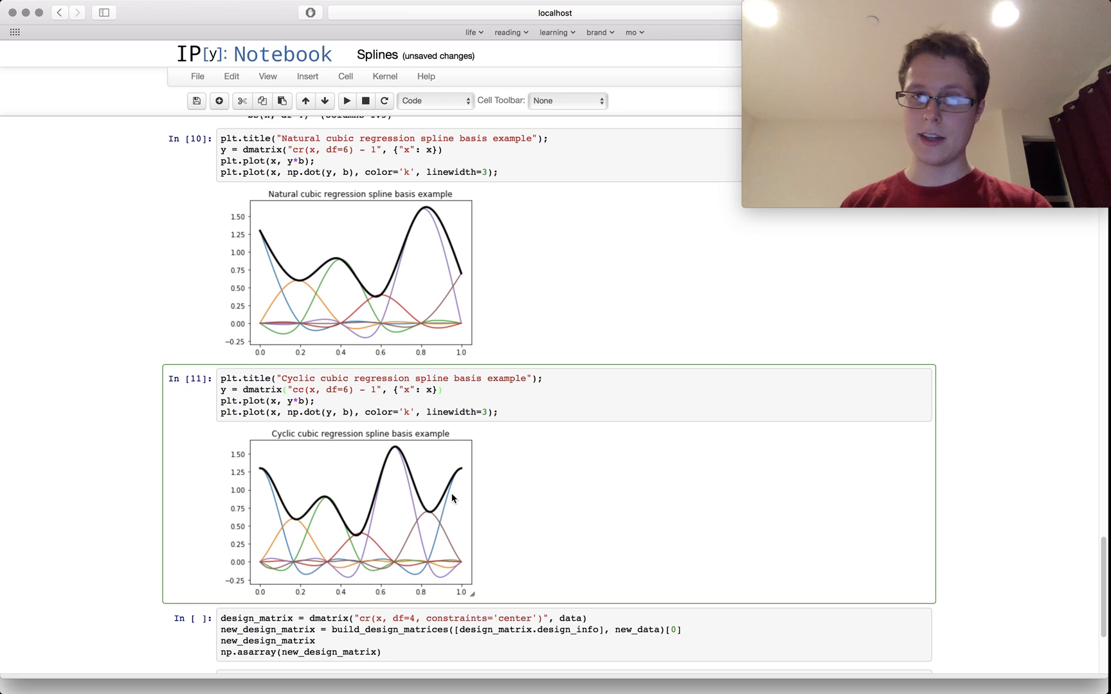
{"action": "mouse_move", "coordinate": [265, 450]}
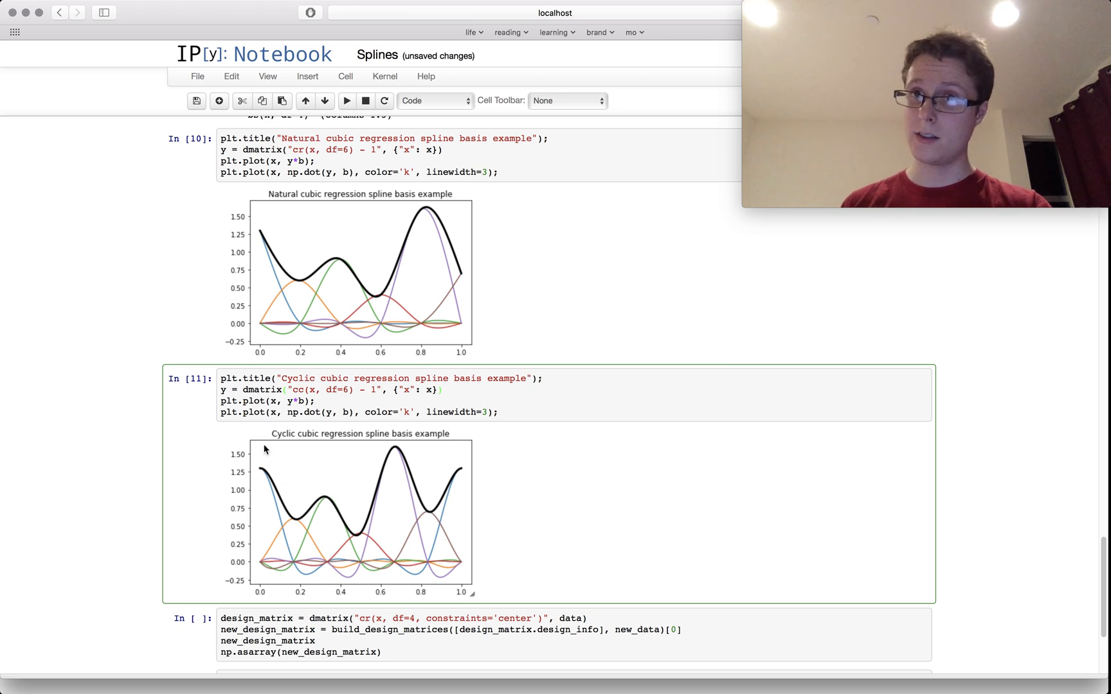
{"action": "mouse_move", "coordinate": [268, 270]}
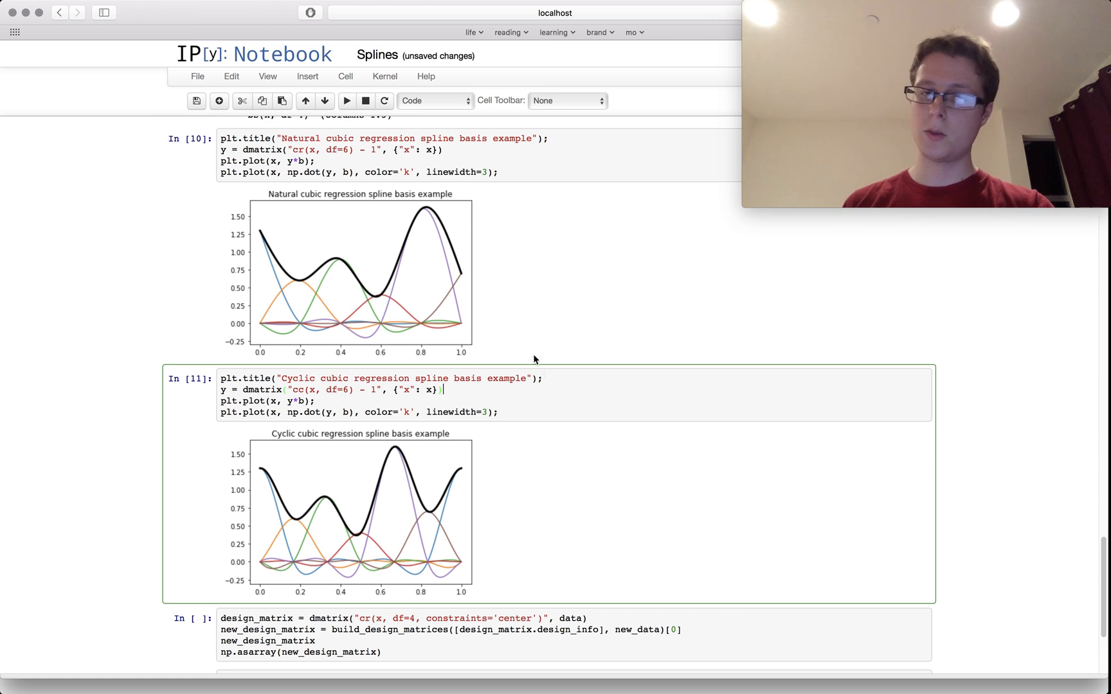
- Run the cr(x, df=4, constraints='center') cell, outputting a 3×4 array
{"action": "scroll", "scroll_direction": "down", "scroll_amount": 3}
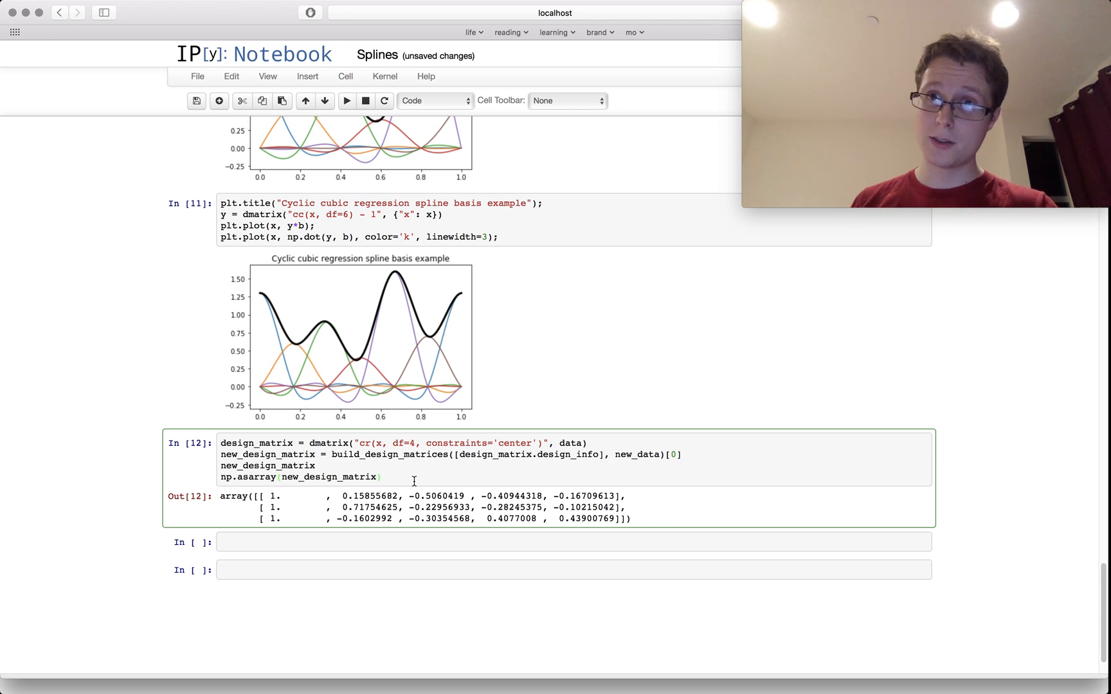
{"action": "left_click", "coordinate": [383, 477]}
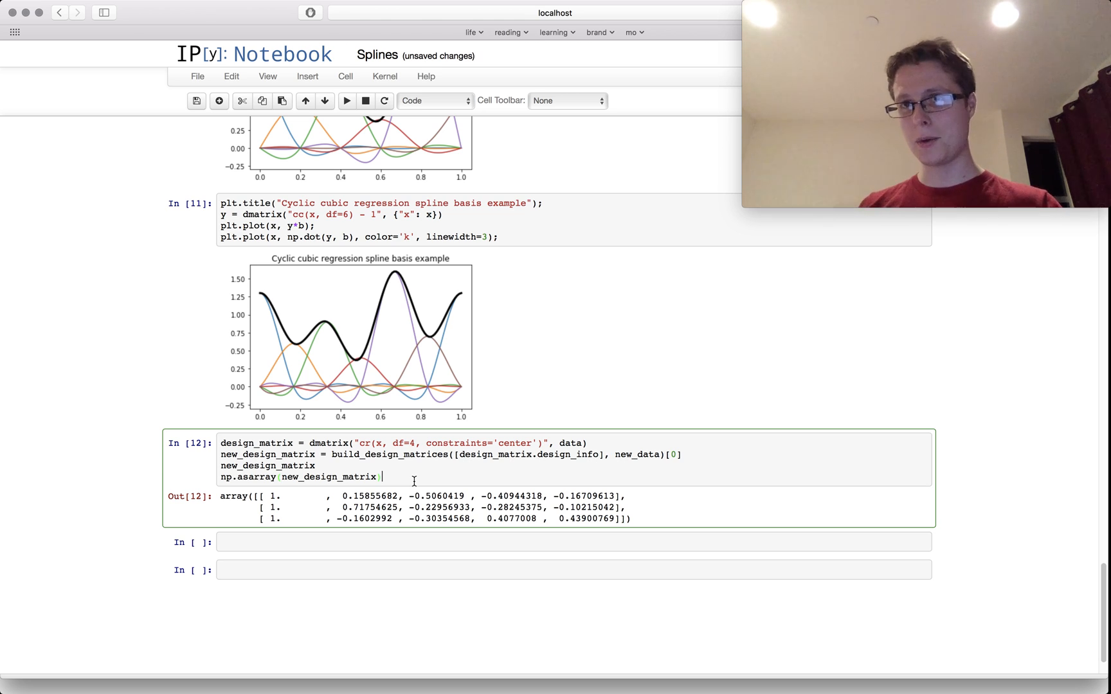
- Scroll to the notebook top and select the degree-0 B-spline example cell
{"action": "scroll", "scroll_direction": "up", "scroll_amount": 3}
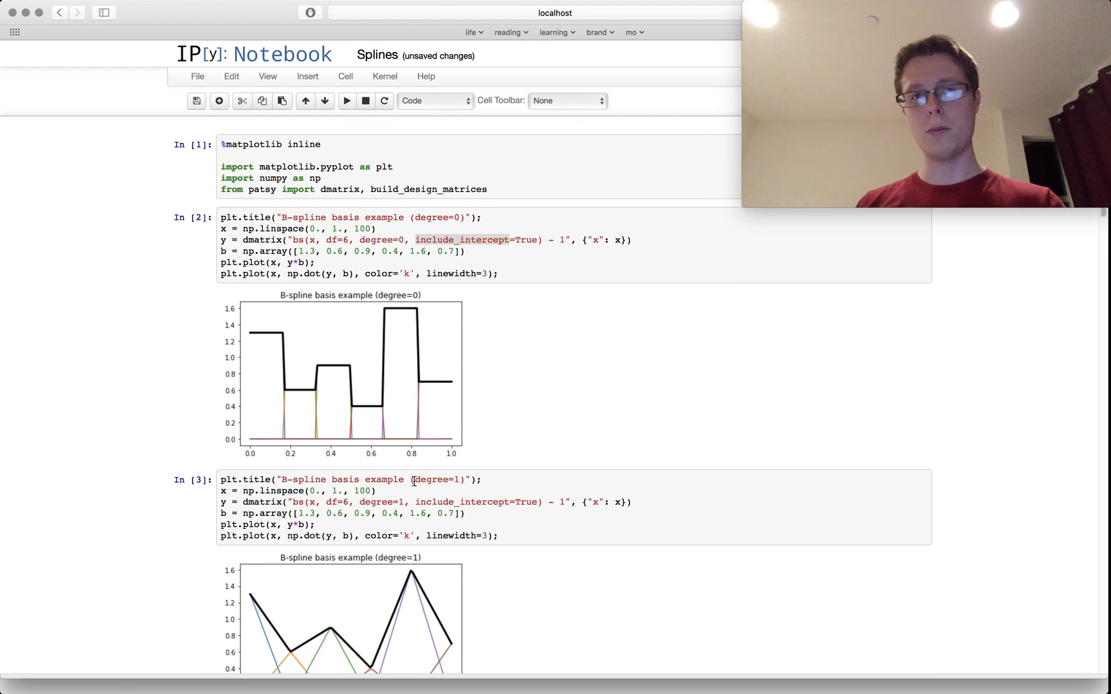
{"action": "scroll", "scroll_direction": "up", "scroll_amount": 3}
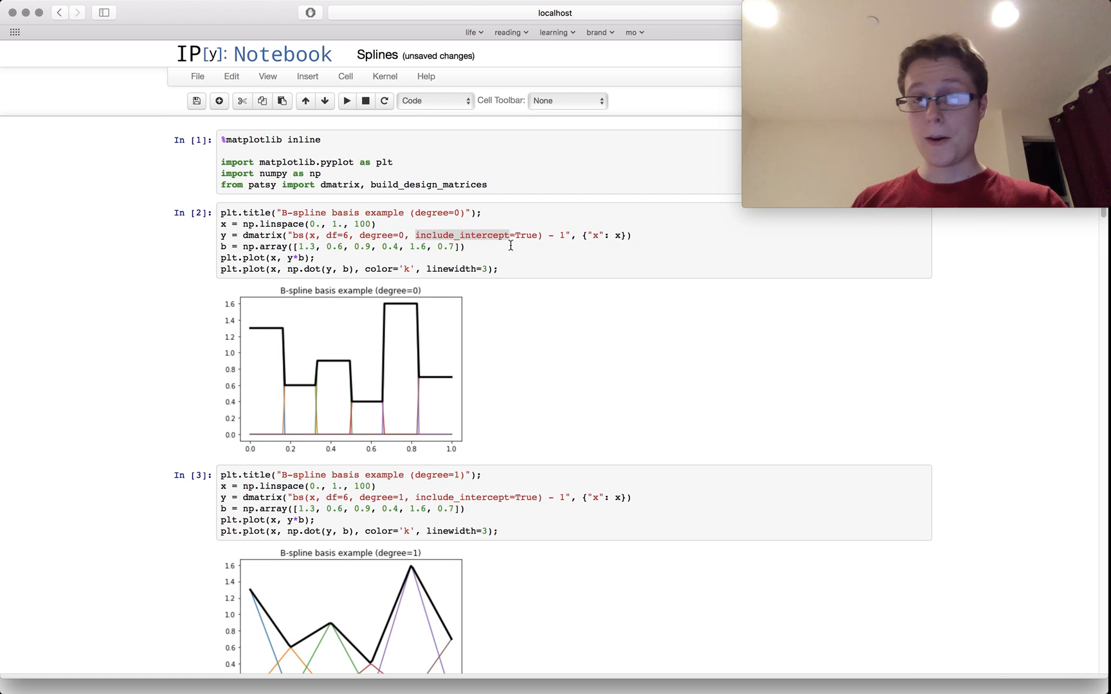
{"action": "left_click", "coordinate": [517, 249]}
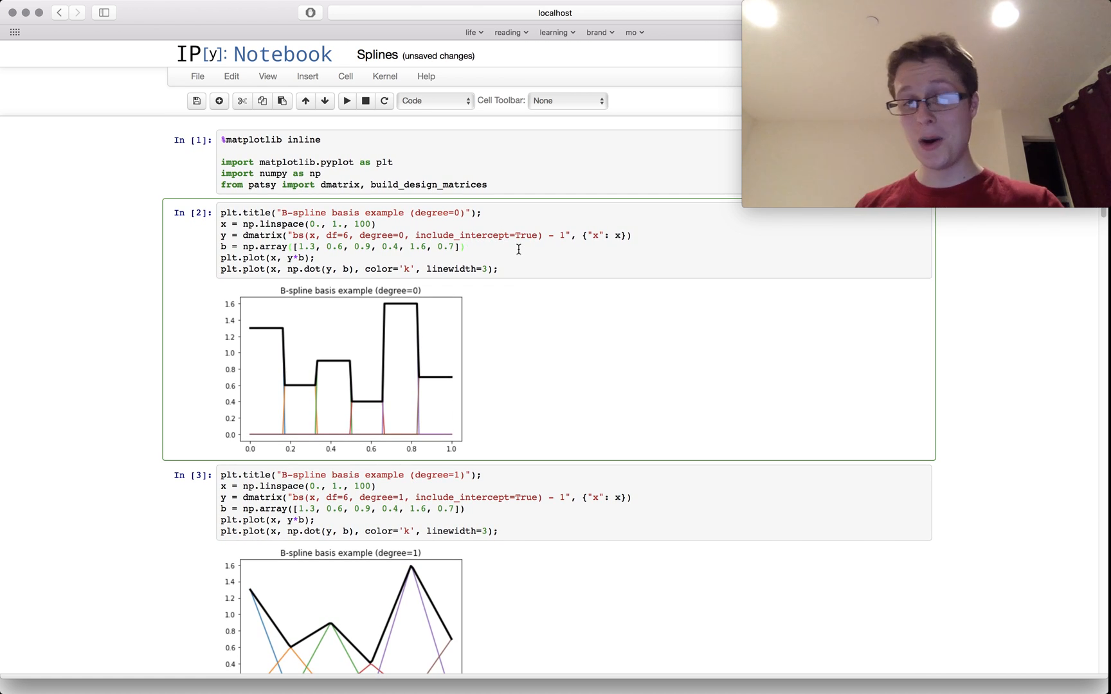